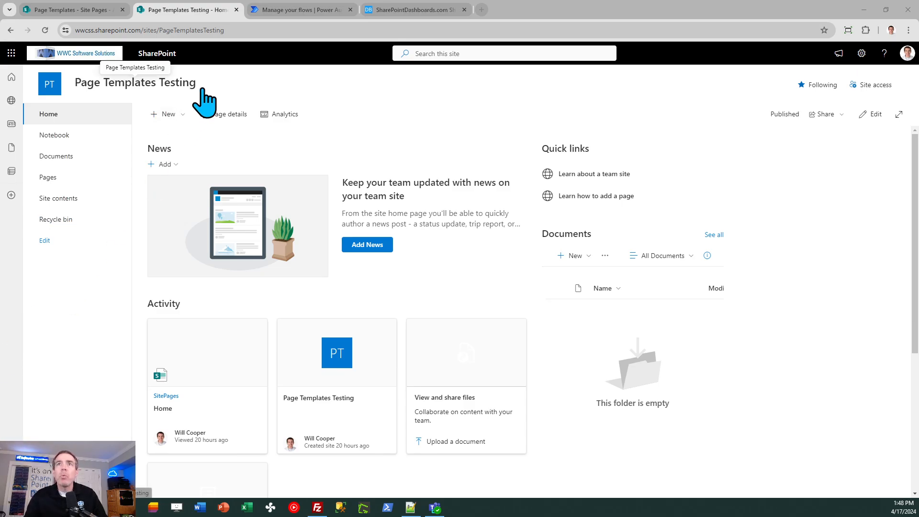
{"action": "mouse_move", "coordinate": [70, 9]}
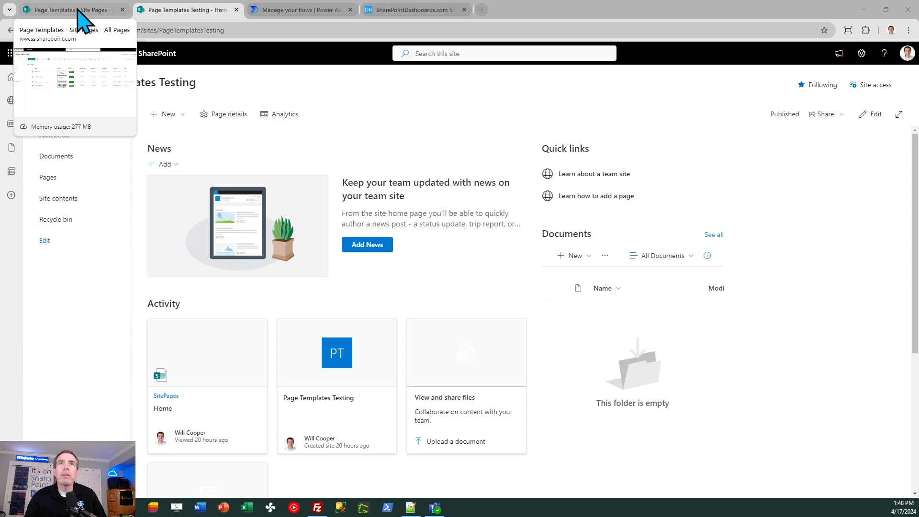
- Bring up the Page Templates site's Site Pages library listing four deployable pages
{"action": "left_click", "coordinate": [67, 10]}
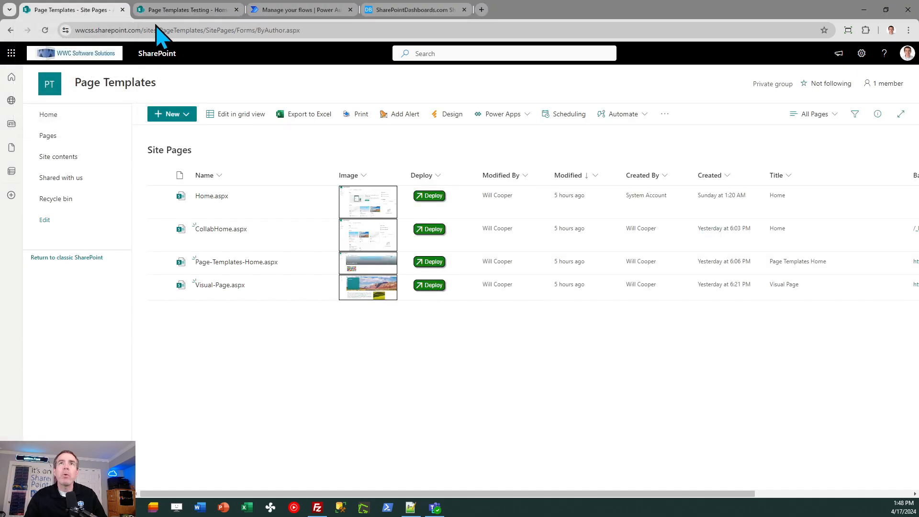
{"action": "mouse_move", "coordinate": [187, 9]}
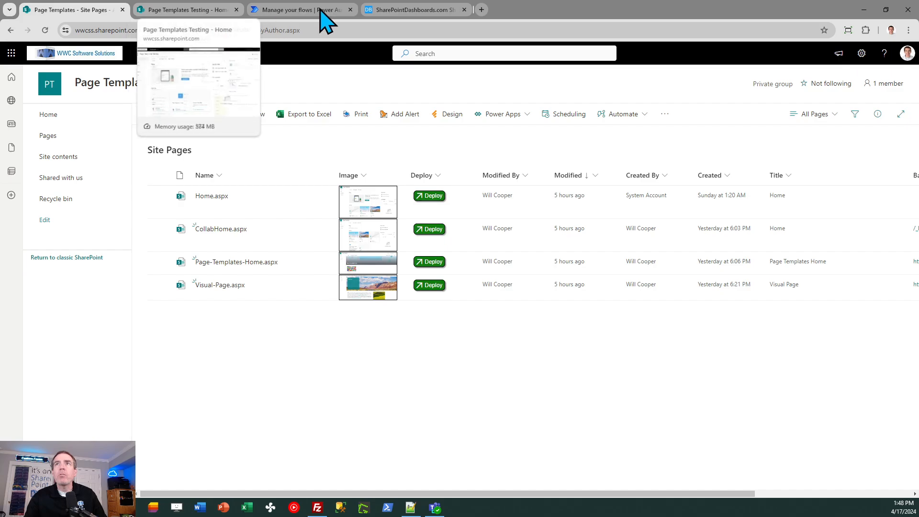
{"action": "left_click", "coordinate": [413, 10]}
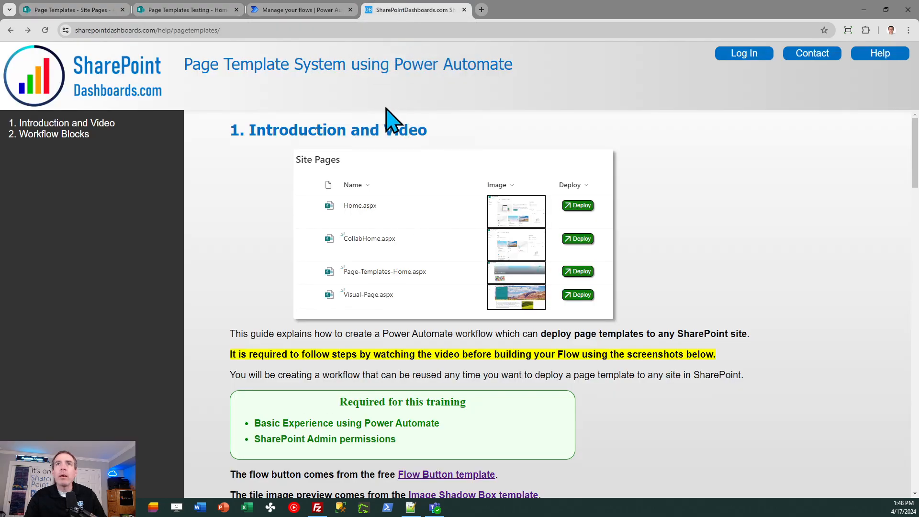
{"action": "mouse_move", "coordinate": [264, 237]}
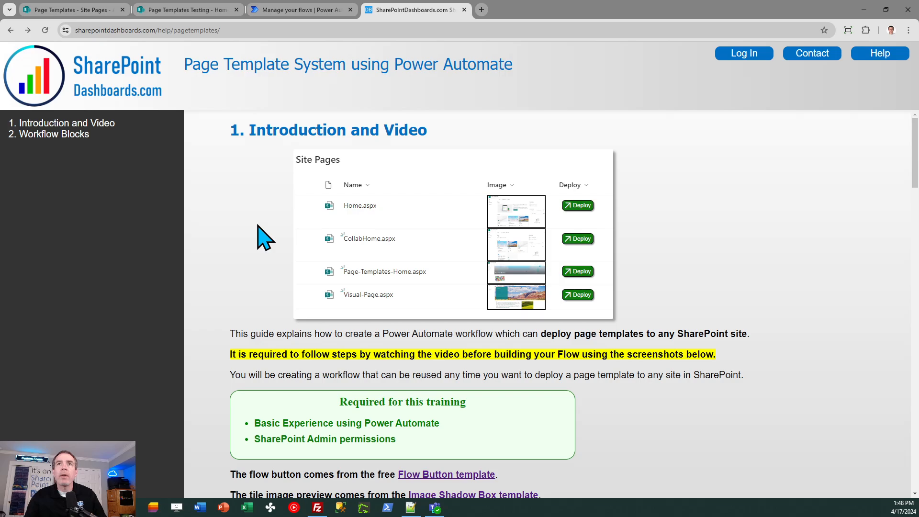
{"action": "mouse_move", "coordinate": [462, 308]}
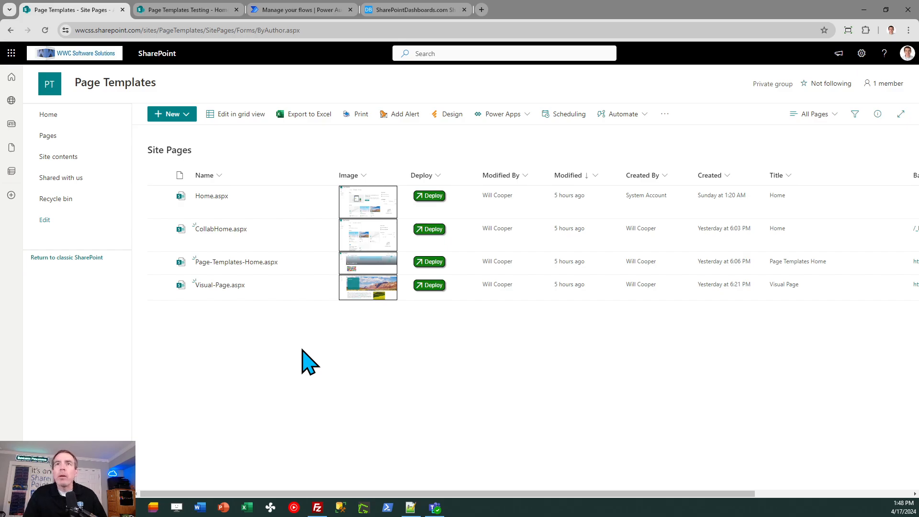
{"action": "left_click", "coordinate": [158, 195]}
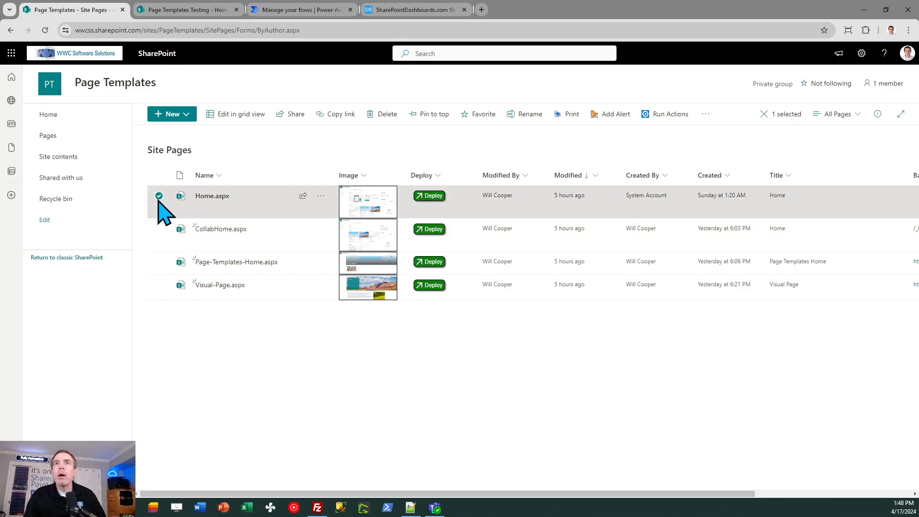
{"action": "left_click", "coordinate": [159, 195]}
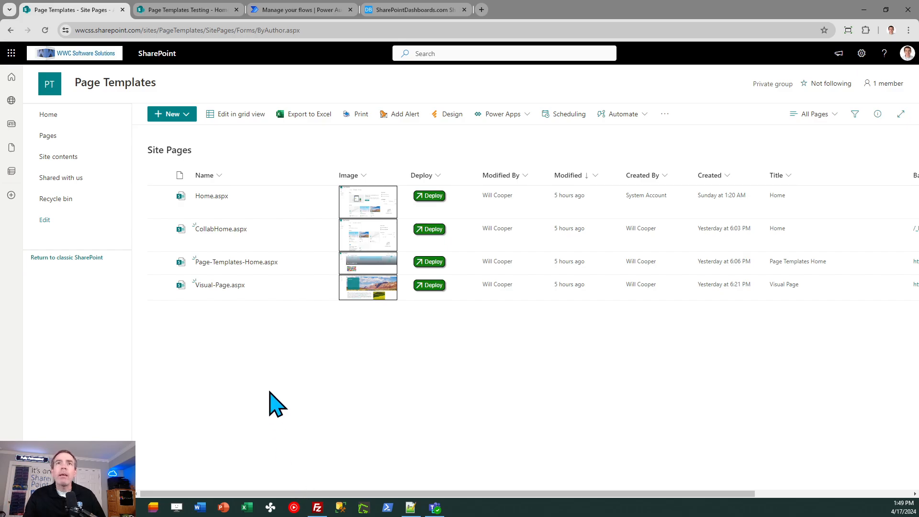
{"action": "mouse_move", "coordinate": [264, 195]}
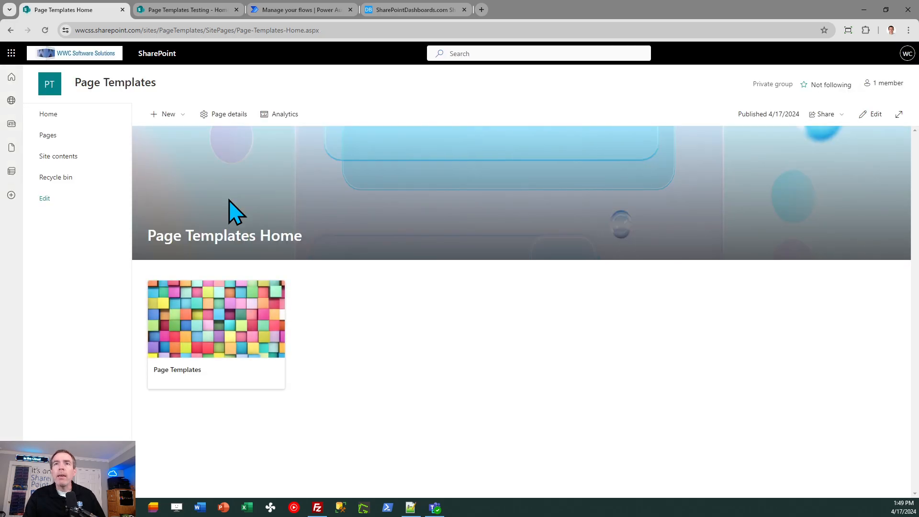
{"action": "mouse_move", "coordinate": [194, 218]}
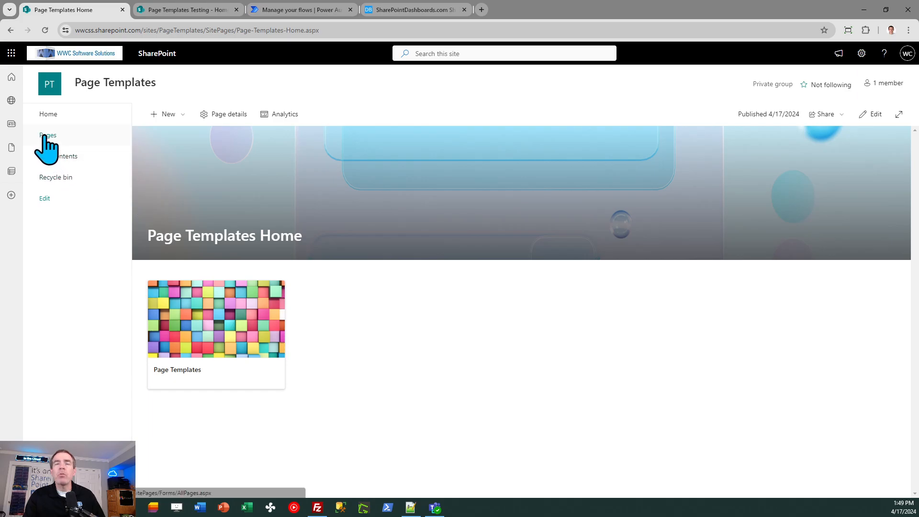
{"action": "left_click", "coordinate": [48, 134]}
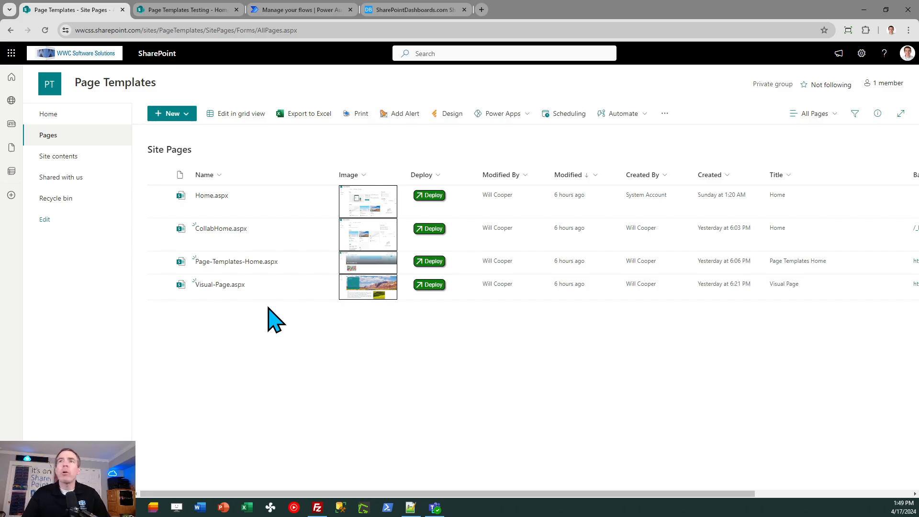
{"action": "mouse_move", "coordinate": [219, 284]}
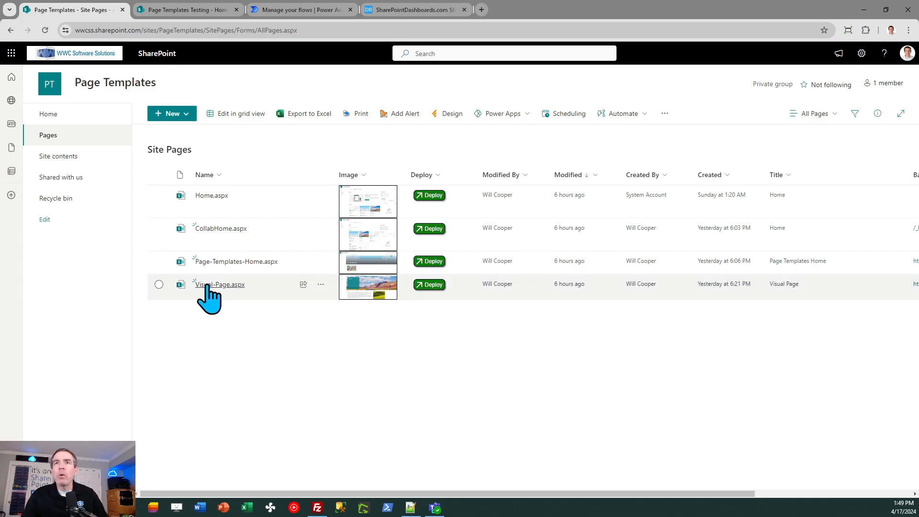
- Edit and republish the Visual-Page.aspx template so it returns to published view
{"action": "left_click", "coordinate": [220, 284]}
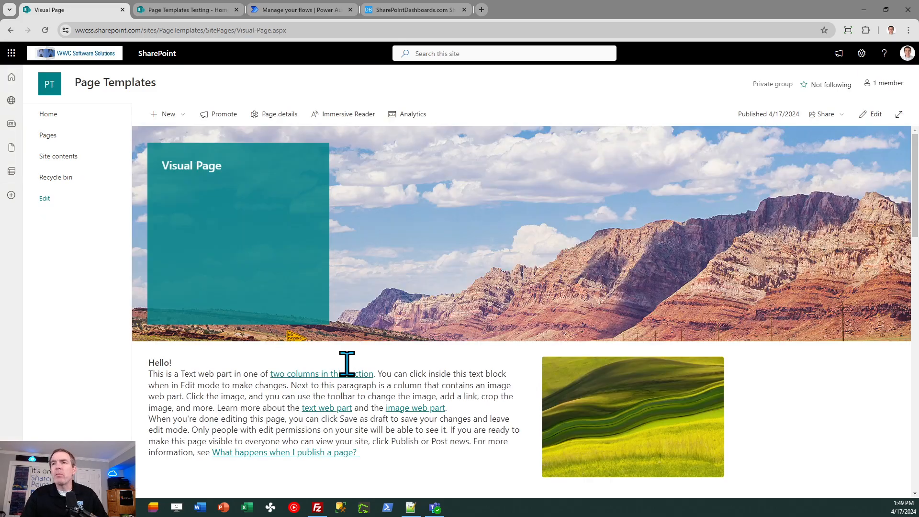
{"action": "mouse_move", "coordinate": [602, 401]}
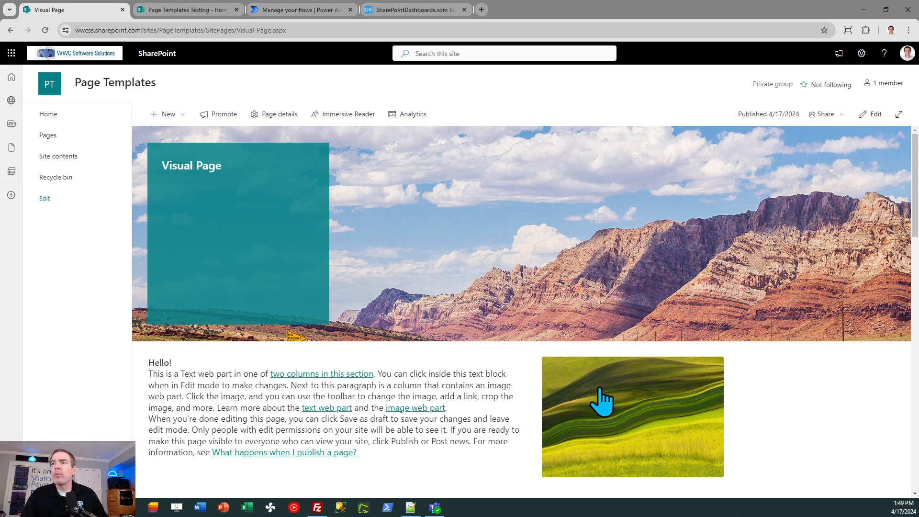
{"action": "mouse_move", "coordinate": [460, 401]}
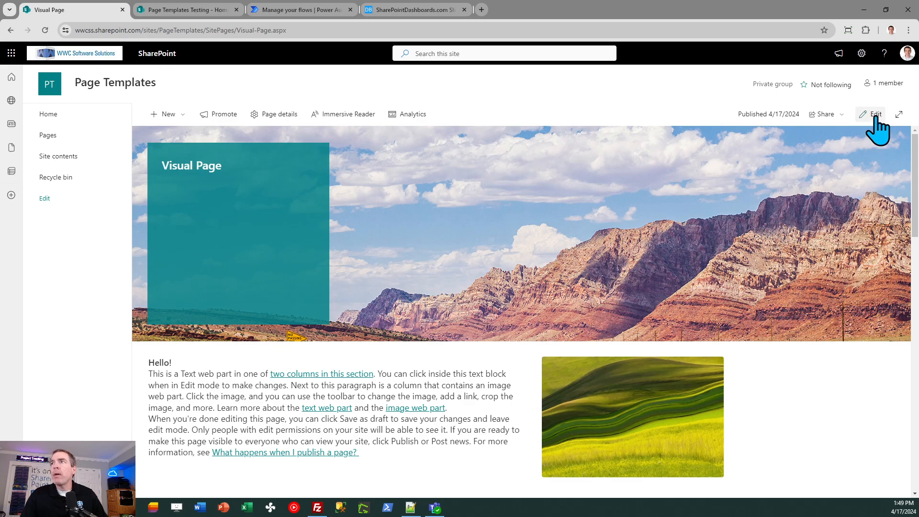
{"action": "left_click", "coordinate": [875, 114]}
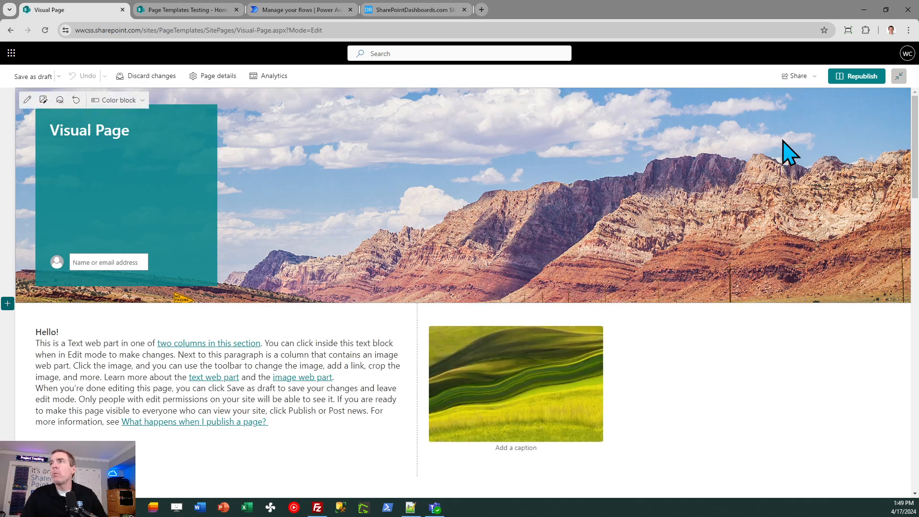
{"action": "mouse_move", "coordinate": [861, 76]}
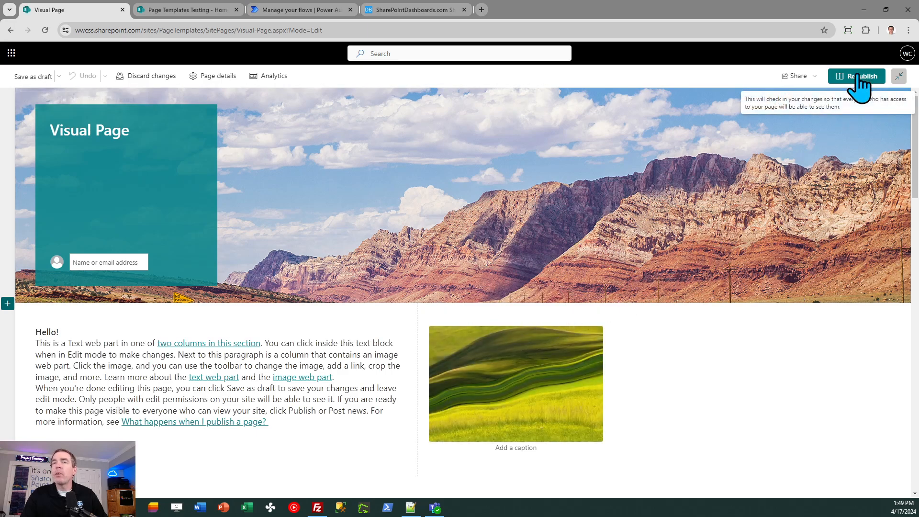
{"action": "left_click", "coordinate": [856, 76]}
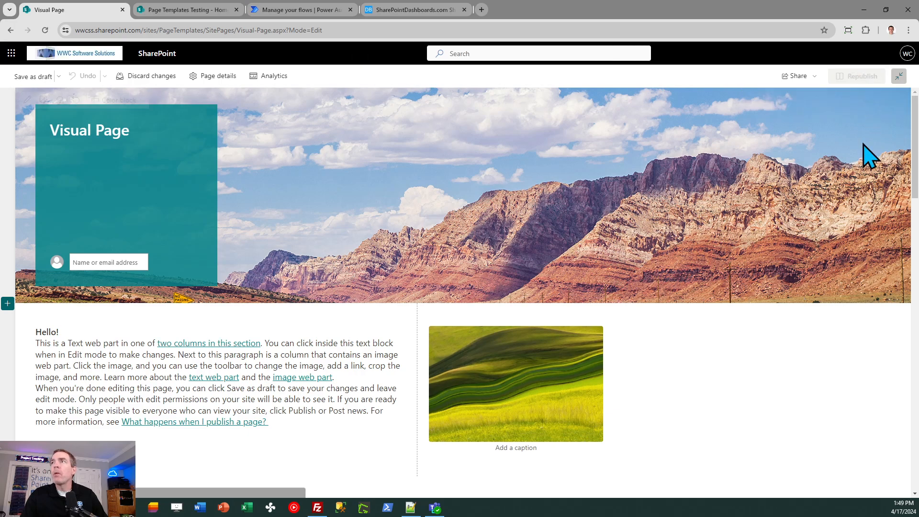
{"action": "left_click", "coordinate": [855, 75]}
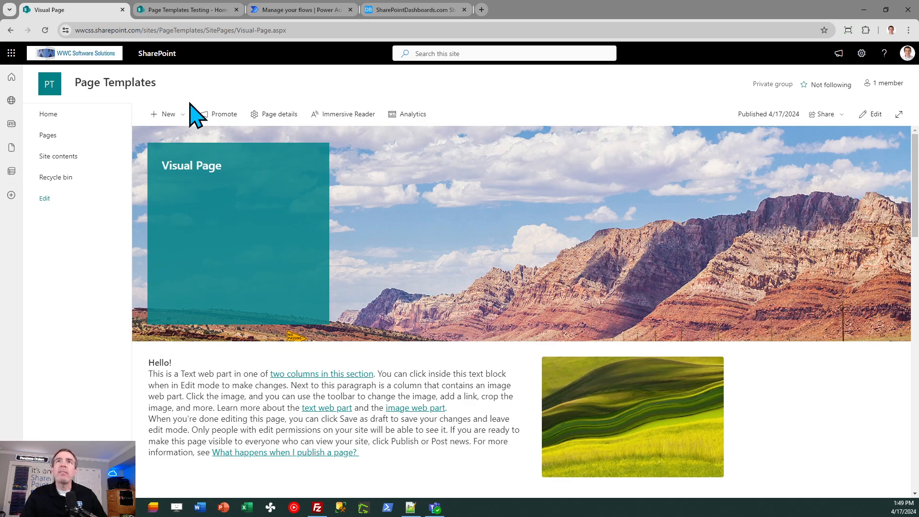
{"action": "mouse_move", "coordinate": [136, 120]}
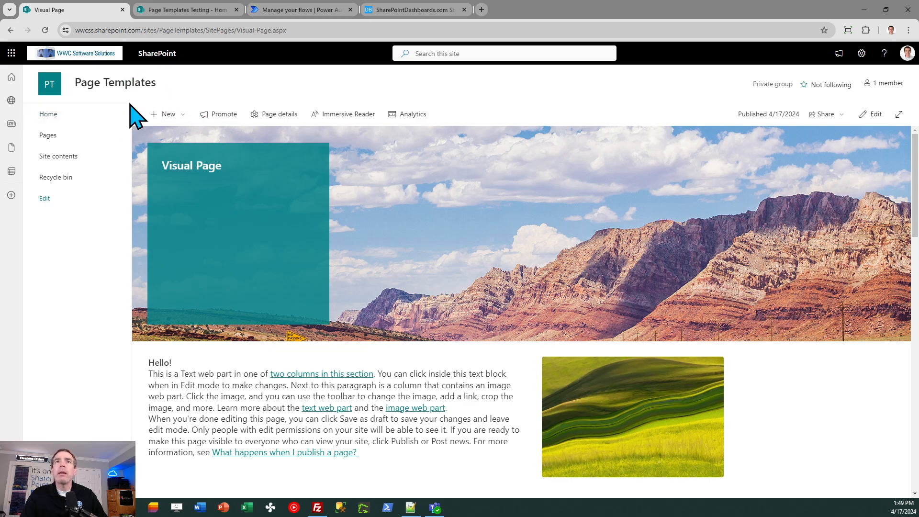
- Navigate via the site home back to Site Pages, where Visual-Page.aspx shows as just modified
{"action": "left_click", "coordinate": [48, 114]}
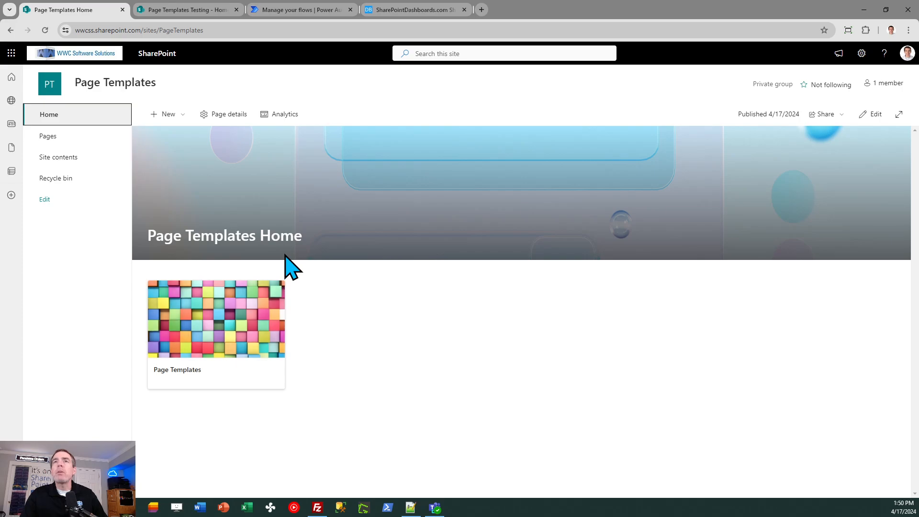
{"action": "mouse_move", "coordinate": [358, 343]}
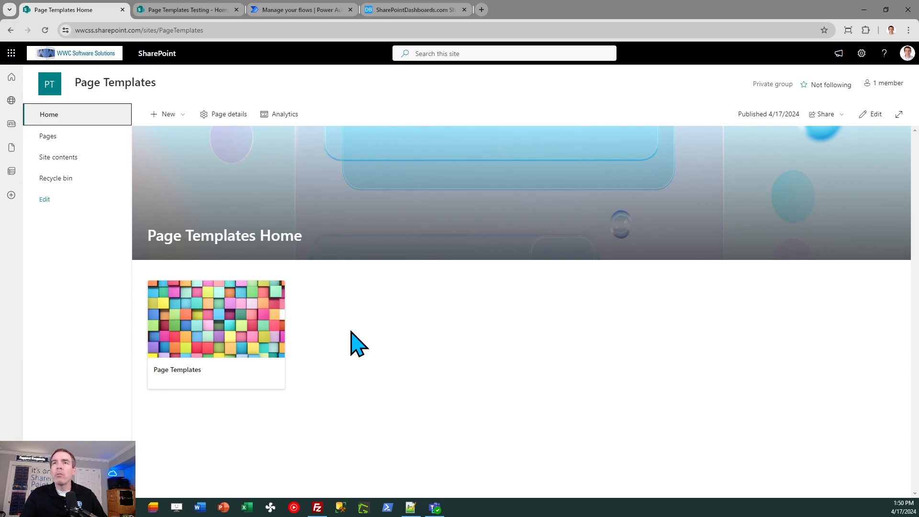
{"action": "left_click", "coordinate": [48, 136]}
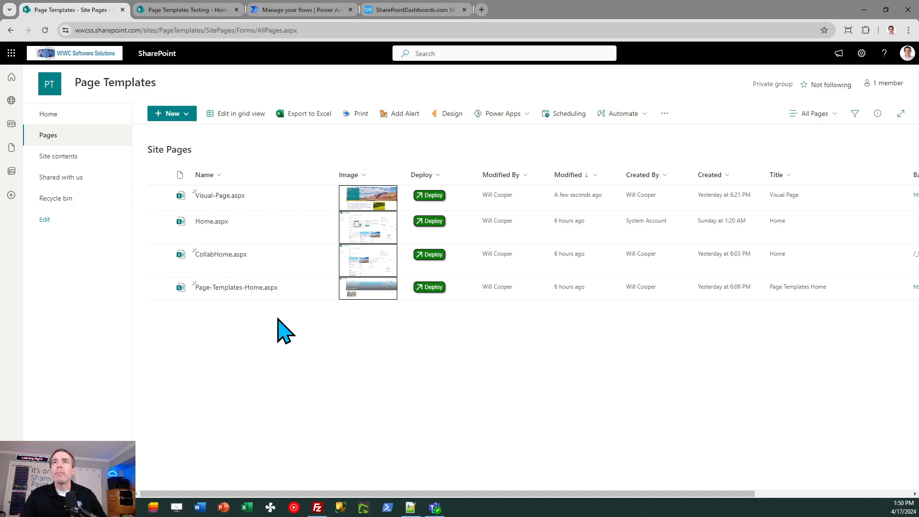
{"action": "mouse_move", "coordinate": [298, 259]}
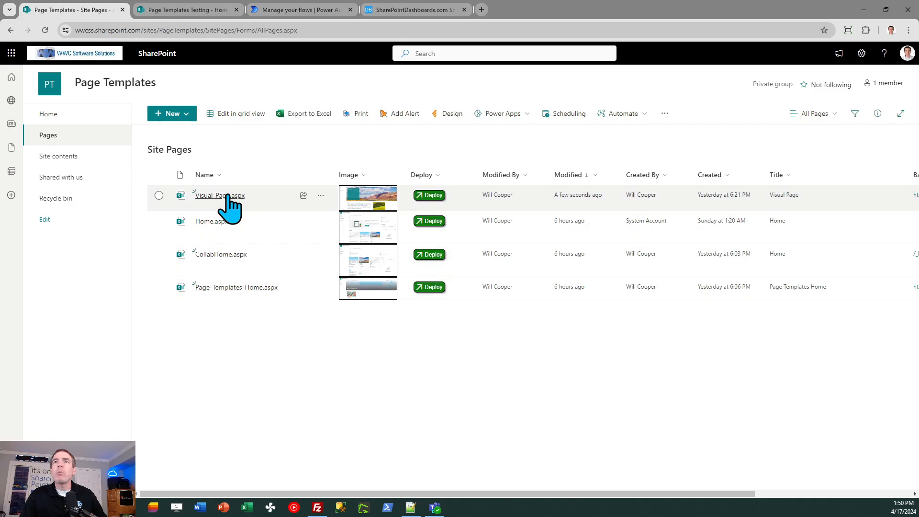
- Reopen the Visual Page template, then return to the Site Pages library list
{"action": "left_click", "coordinate": [219, 195]}
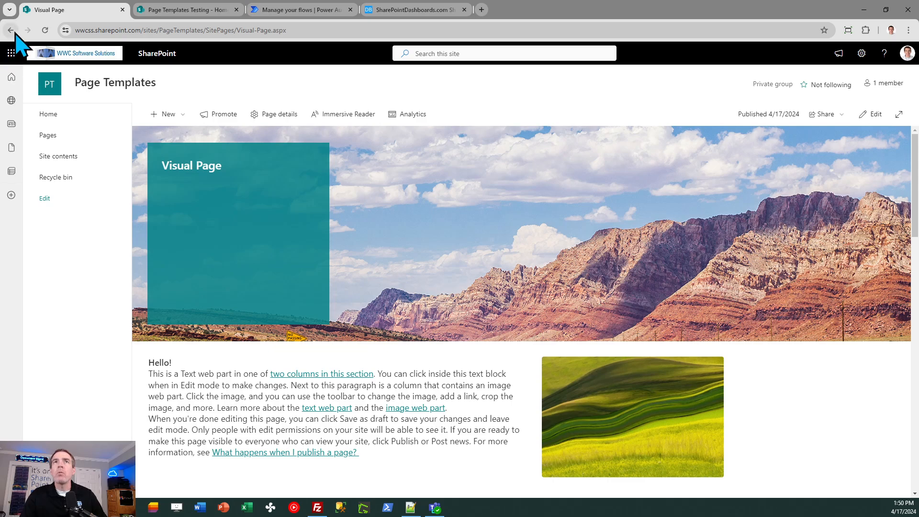
{"action": "mouse_move", "coordinate": [13, 31]}
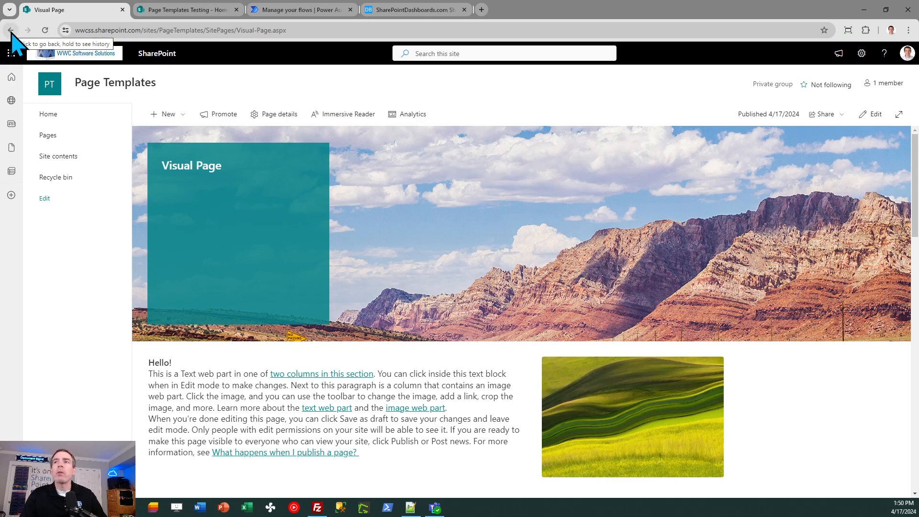
{"action": "left_click", "coordinate": [47, 135]}
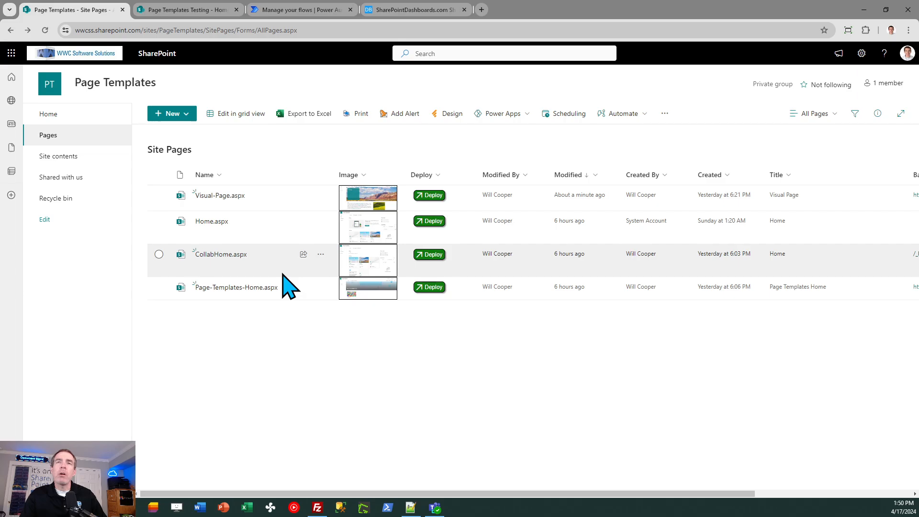
{"action": "mouse_move", "coordinate": [187, 18]}
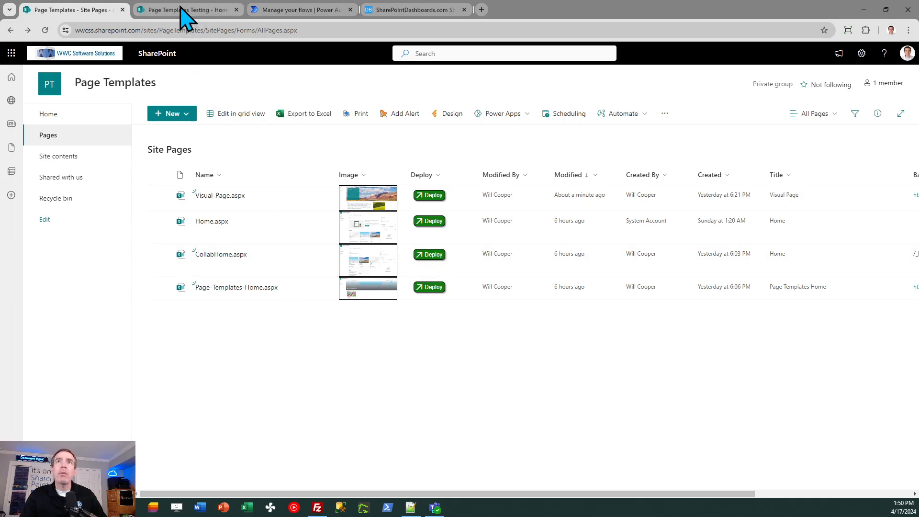
- Show the Page Templates Testing site's current default home page
{"action": "left_click", "coordinate": [176, 9]}
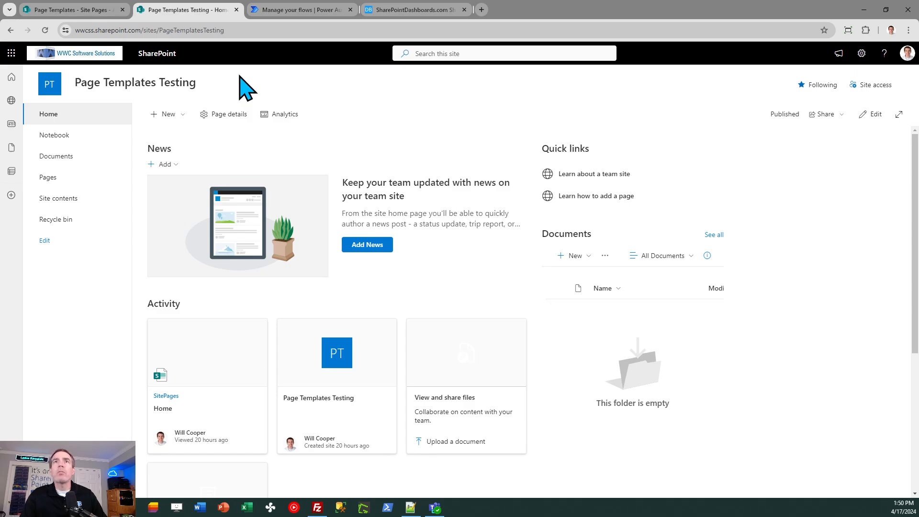
{"action": "mouse_move", "coordinate": [264, 150]}
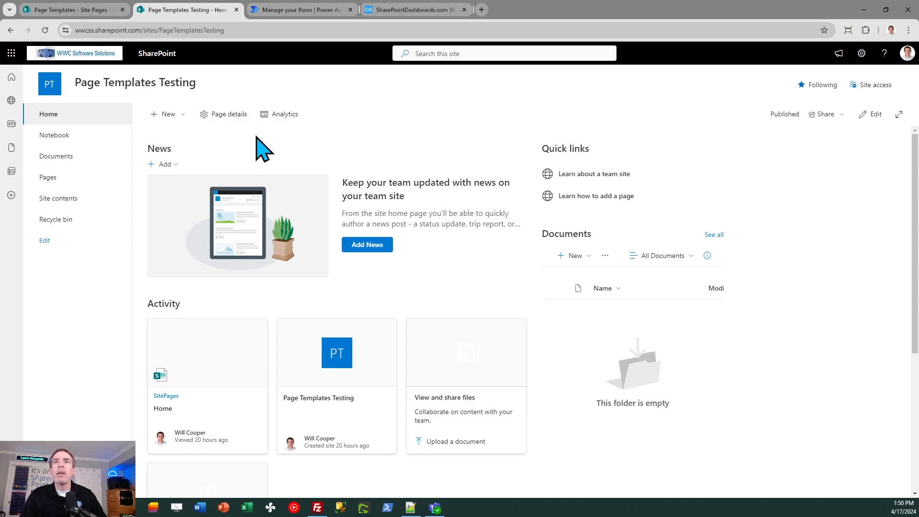
{"action": "mouse_move", "coordinate": [446, 321]}
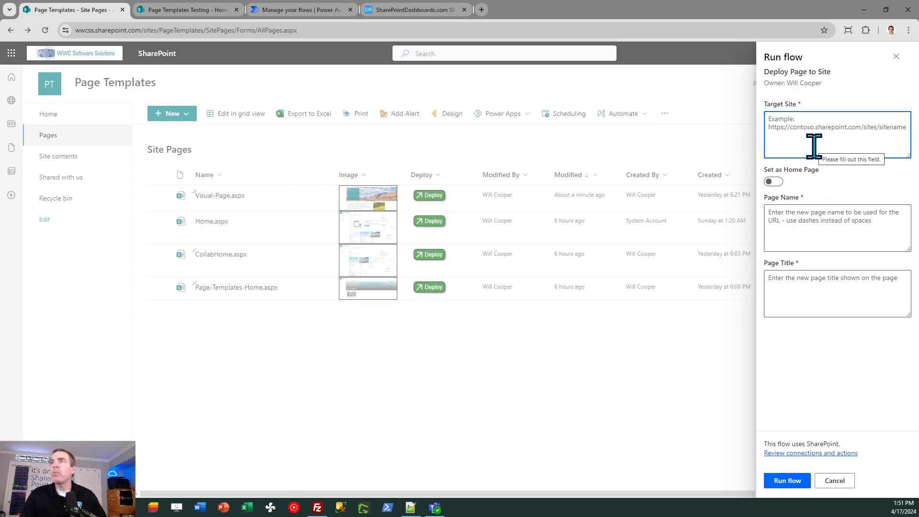
{"action": "left_click", "coordinate": [838, 293]}
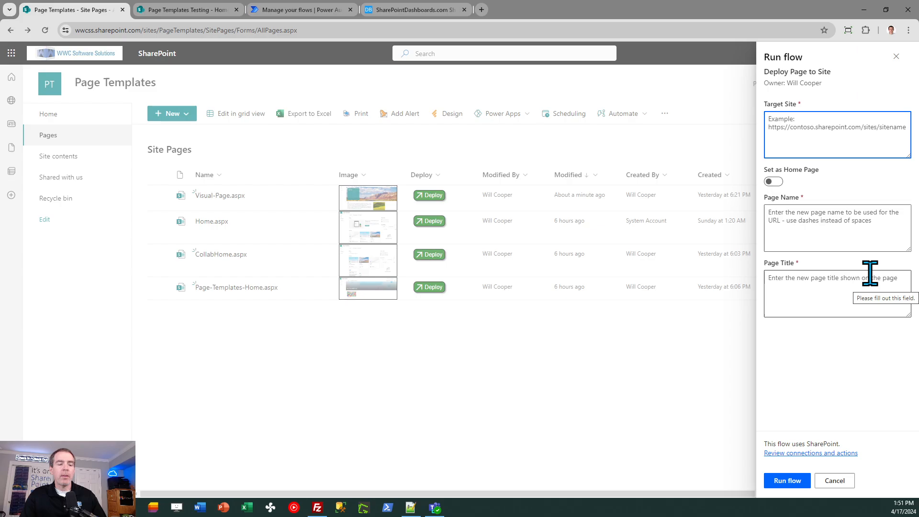
{"action": "type", "text": "https://wwcss.sharepoint.com/sites/PageTemplatesTesting"}
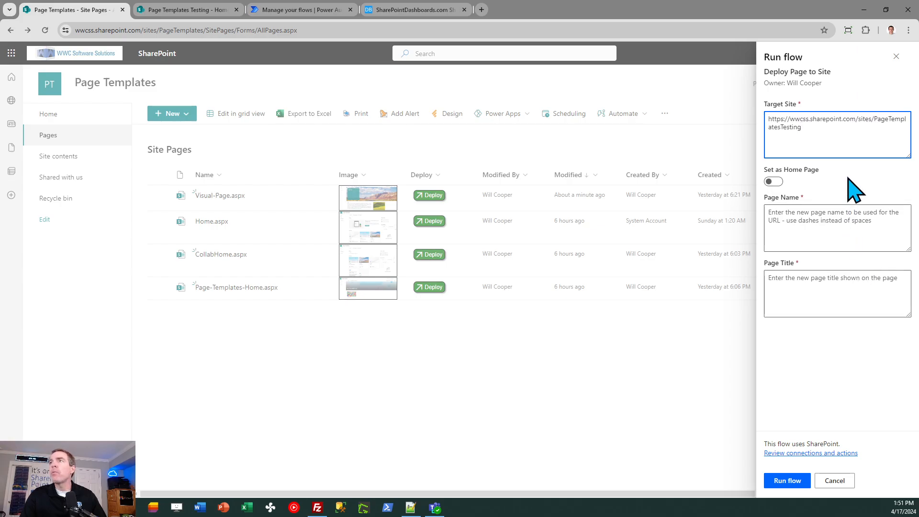
{"action": "mouse_move", "coordinate": [878, 193]}
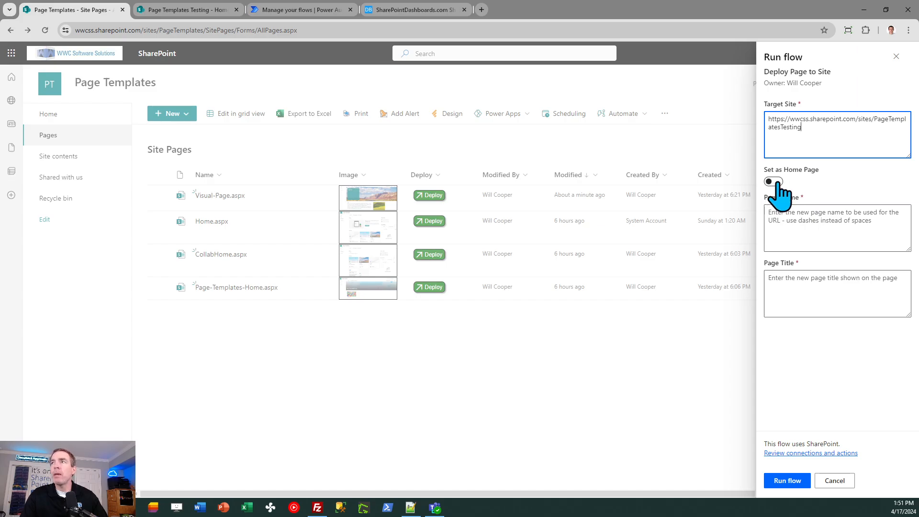
{"action": "left_click", "coordinate": [773, 181]}
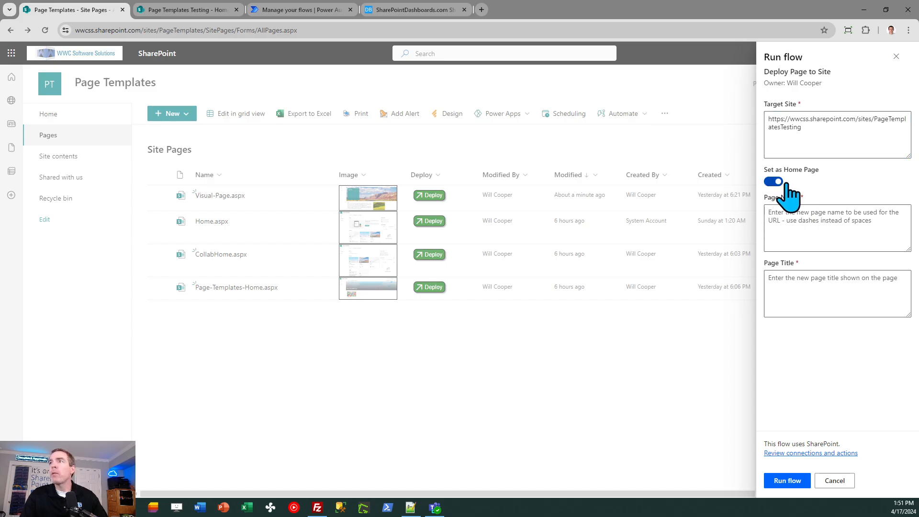
{"action": "mouse_move", "coordinate": [841, 272]}
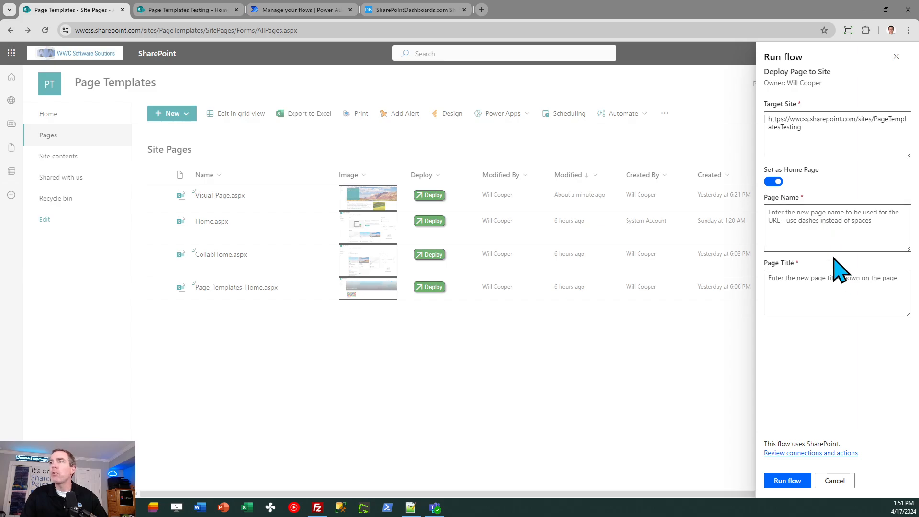
- Name the new page Sales-Home with the title Sales Home
{"action": "left_click", "coordinate": [837, 229]}
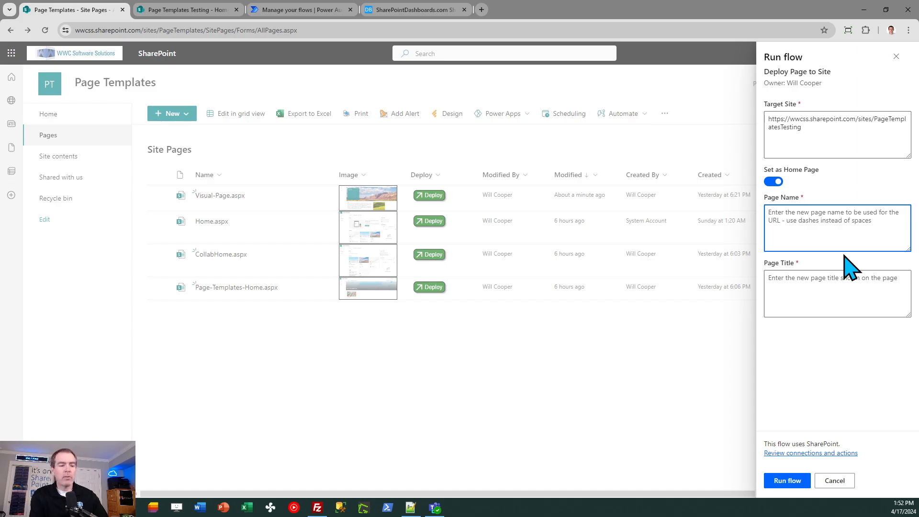
{"action": "type", "text": "Sales"}
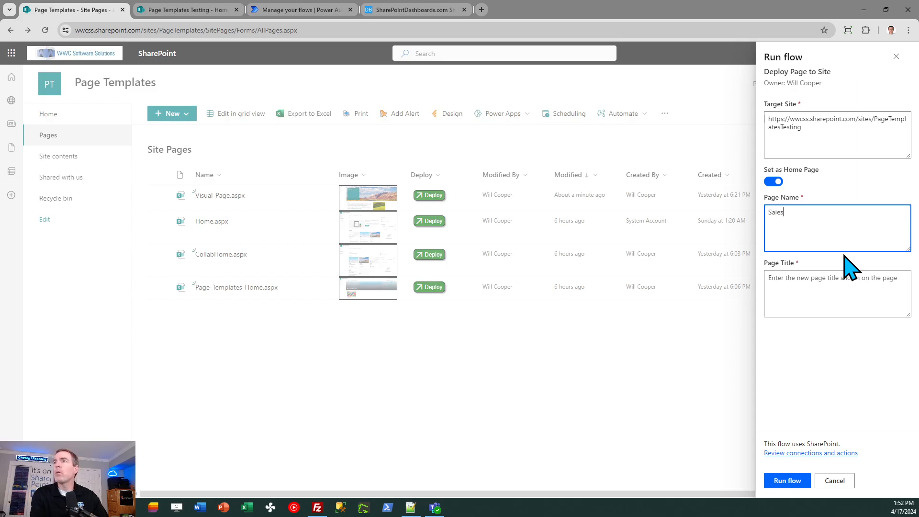
{"action": "type", "text": "-Home"}
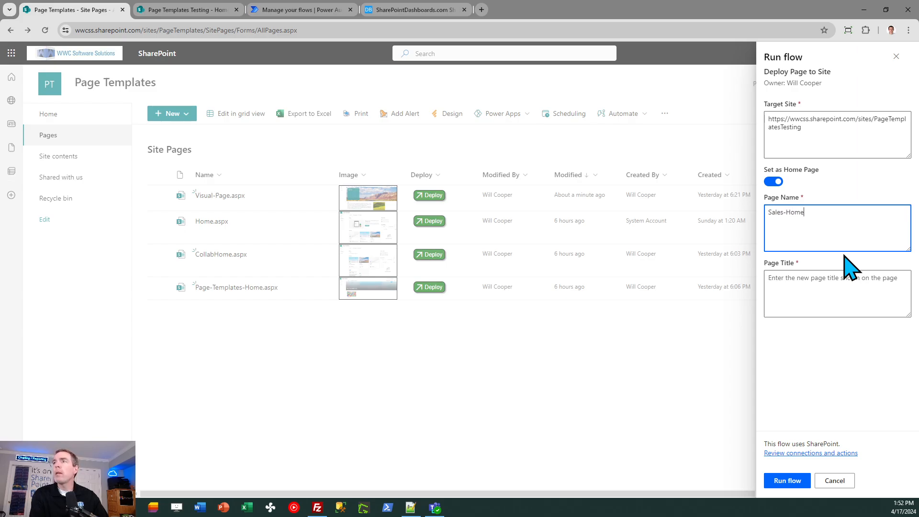
{"action": "left_click", "coordinate": [837, 293]}
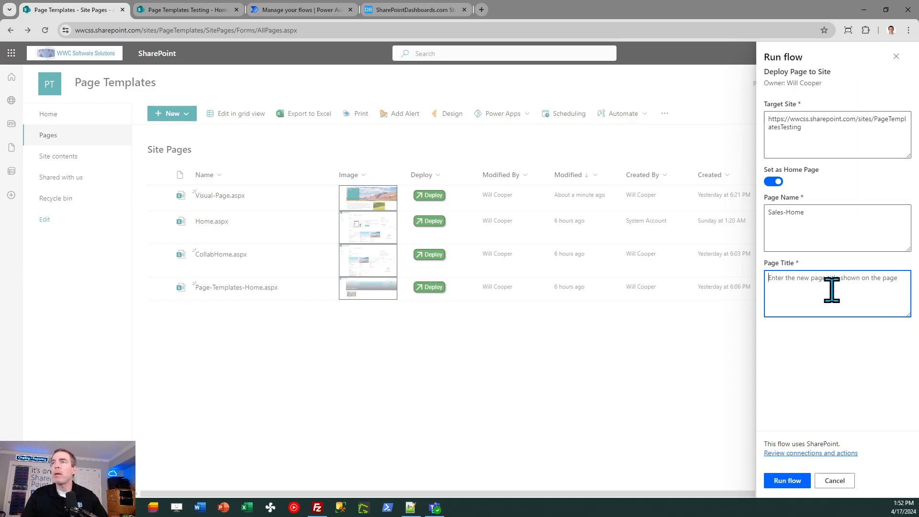
{"action": "type", "text": "S"}
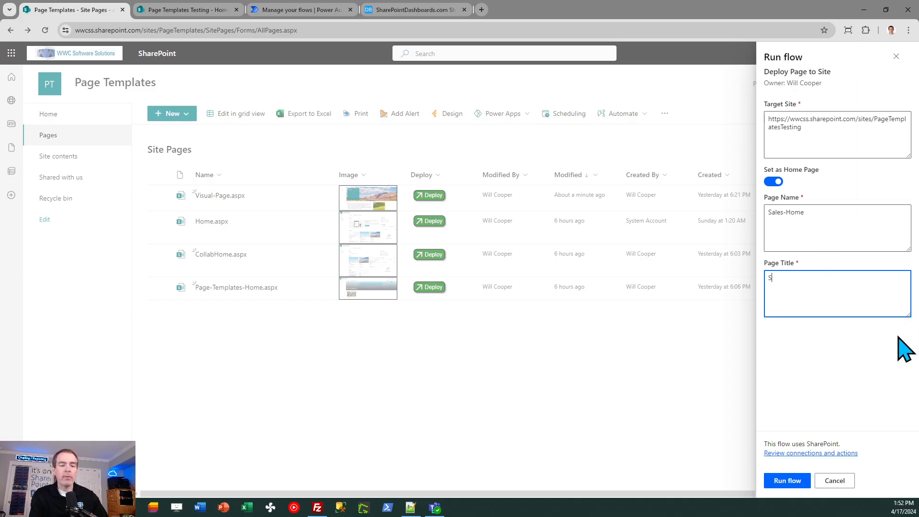
{"action": "type", "text": "ales HH"}
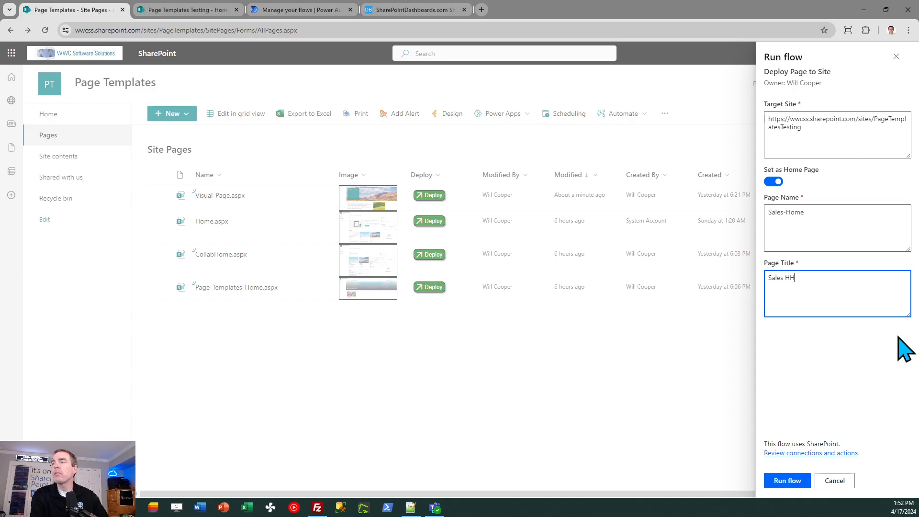
{"action": "type", "text": "Sales Home"}
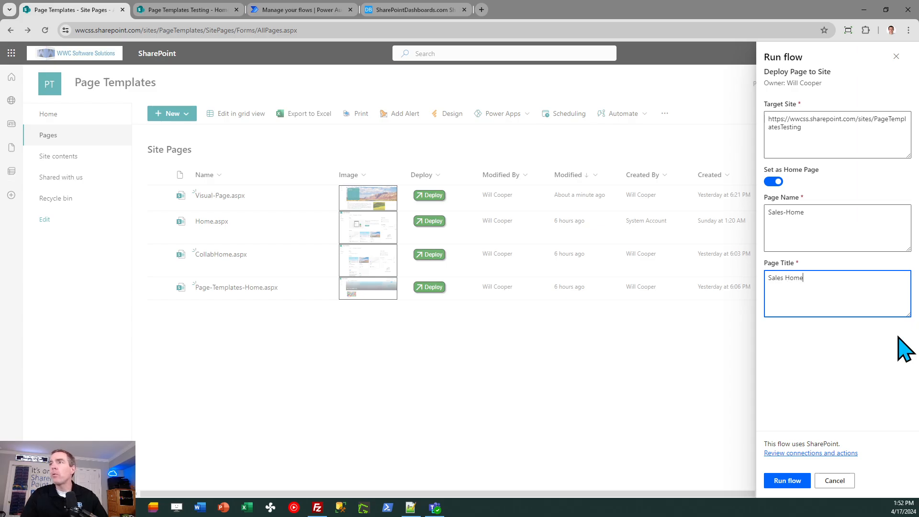
{"action": "mouse_move", "coordinate": [833, 283]}
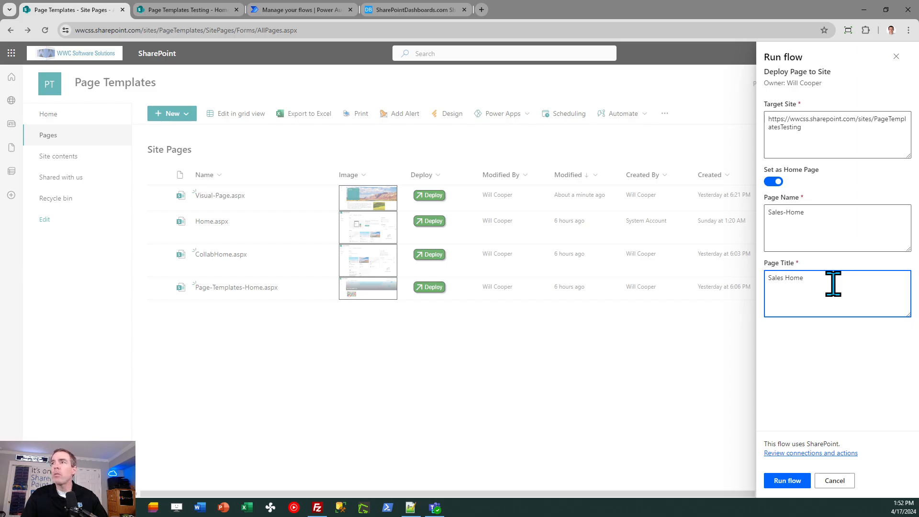
- Run the Deploy Page to Site flow and dismiss the finished run panel
{"action": "left_click", "coordinate": [786, 480]}
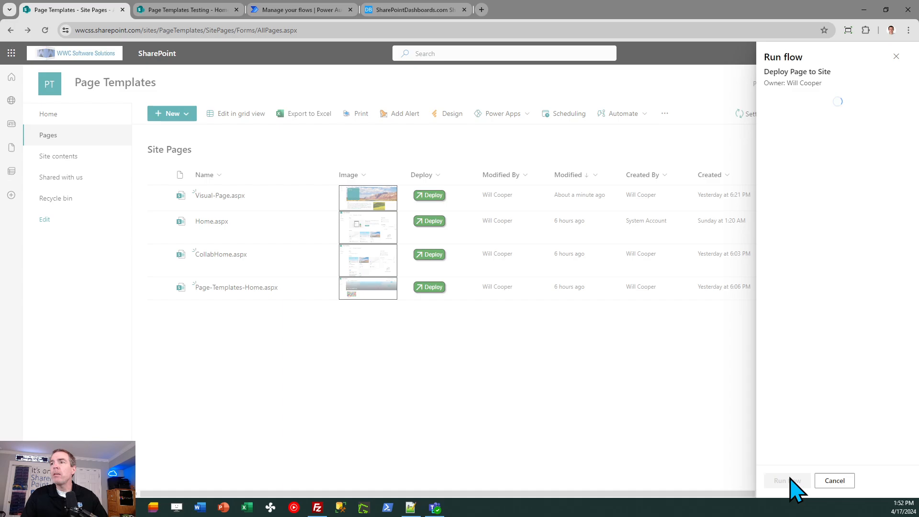
{"action": "left_click", "coordinate": [786, 480]}
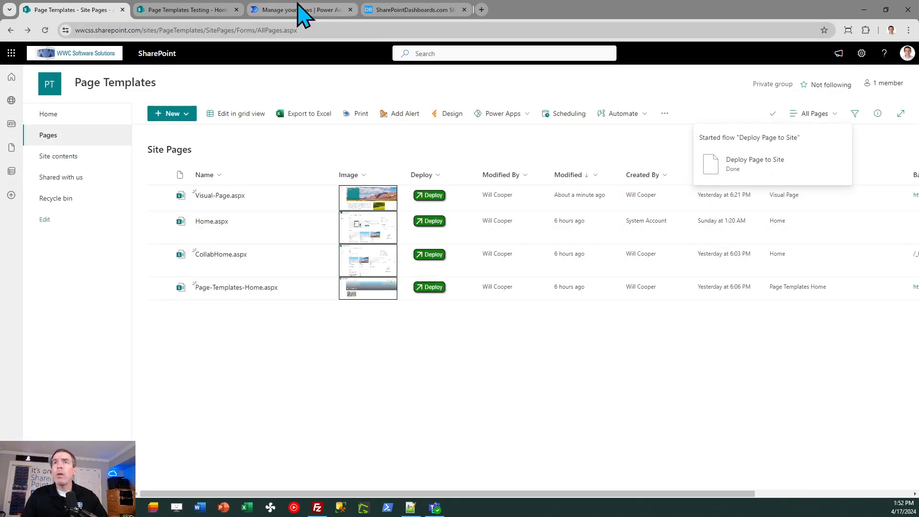
- Review the Deploy Page to Site flow's run history showing the latest run succeeded
{"action": "left_click", "coordinate": [298, 9]}
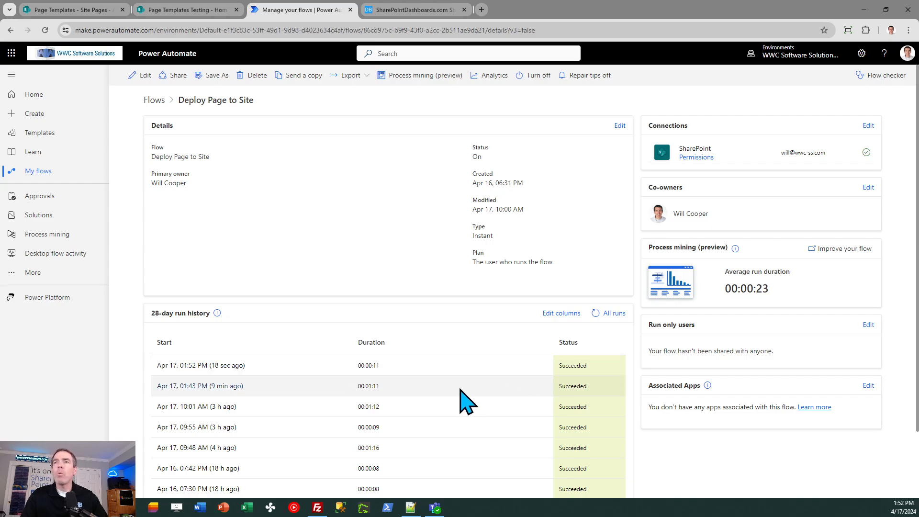
{"action": "mouse_move", "coordinate": [462, 392]}
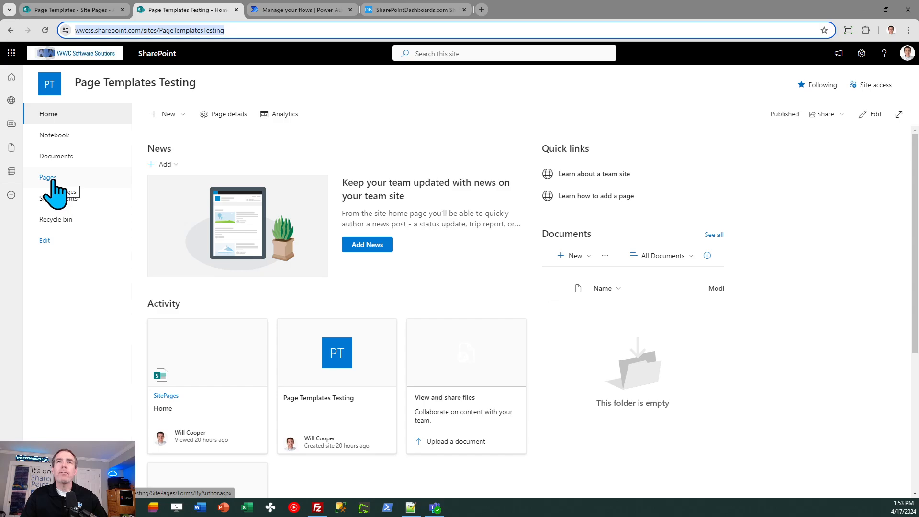
- View the newly deployed Sales-Home.aspx page in the testing site's pages list
{"action": "left_click", "coordinate": [48, 177]}
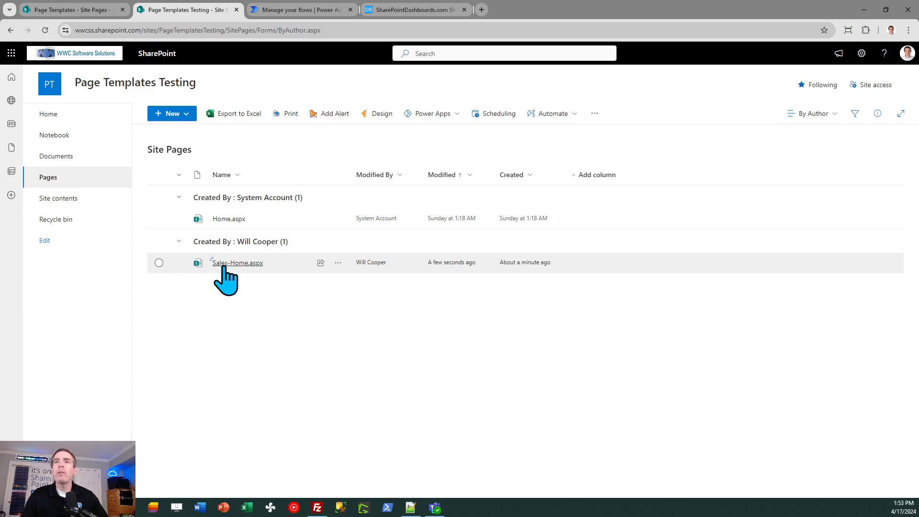
{"action": "left_click", "coordinate": [237, 261]}
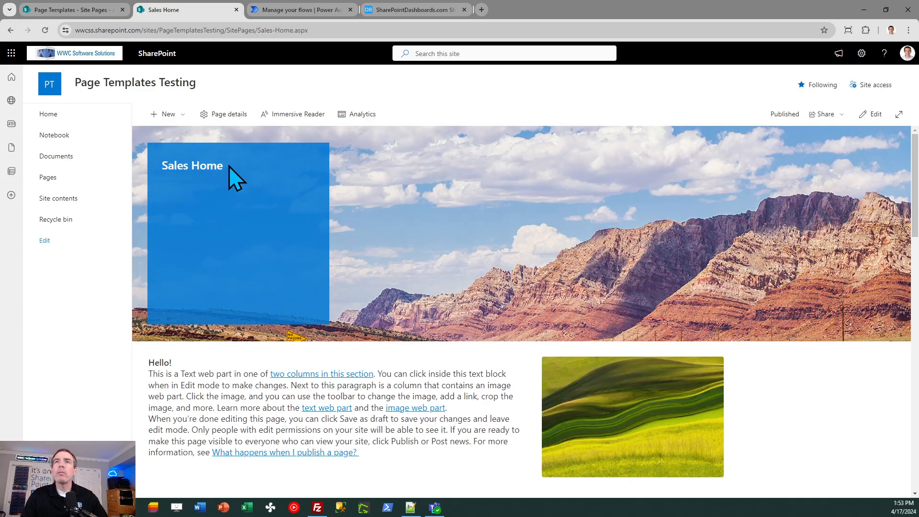
{"action": "double_click", "coordinate": [191, 166]}
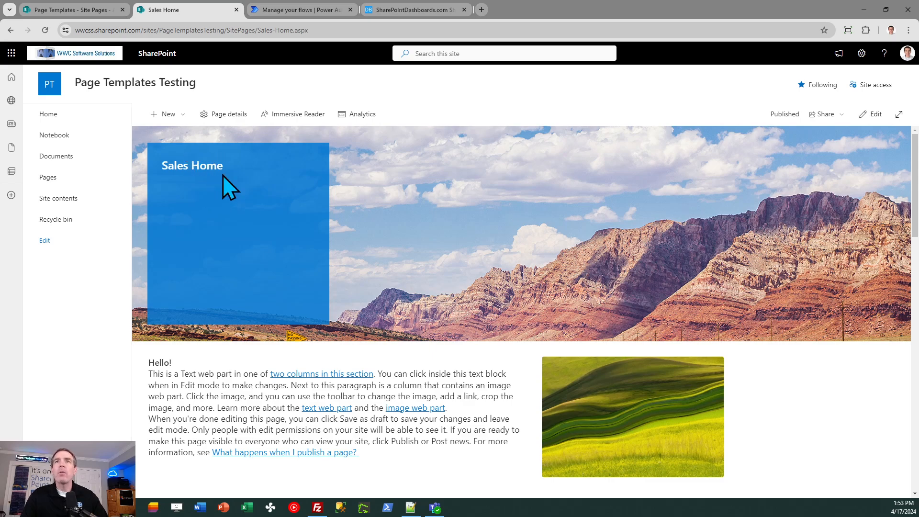
{"action": "mouse_move", "coordinate": [221, 225]}
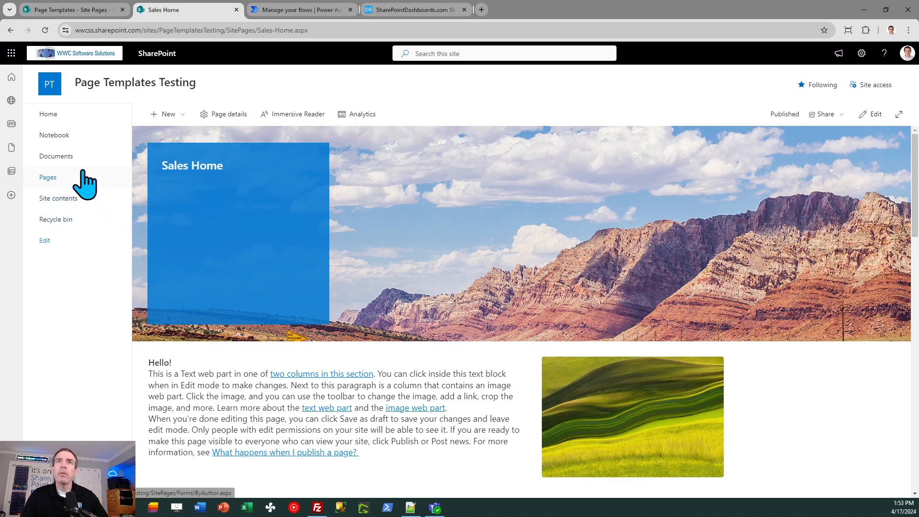
- Return to the testing site home and back to the Page Templates source pages library
{"action": "left_click", "coordinate": [48, 114]}
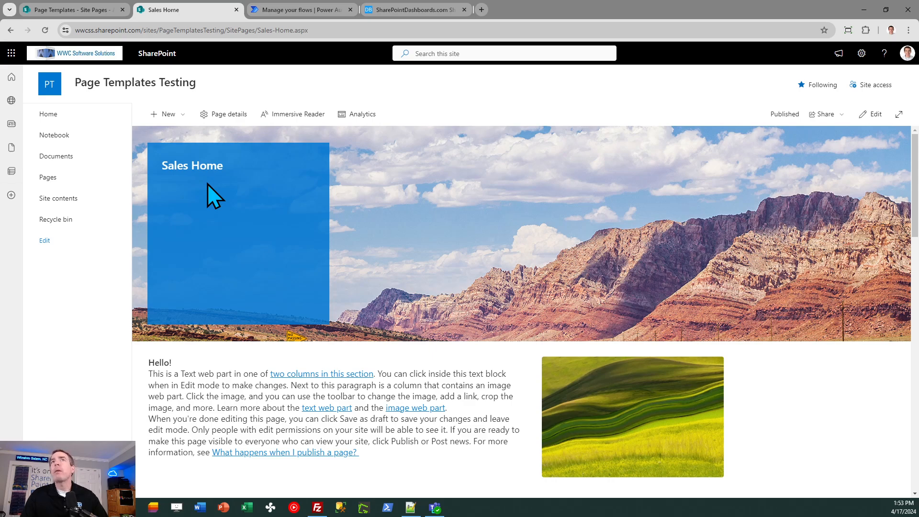
{"action": "mouse_move", "coordinate": [163, 147]}
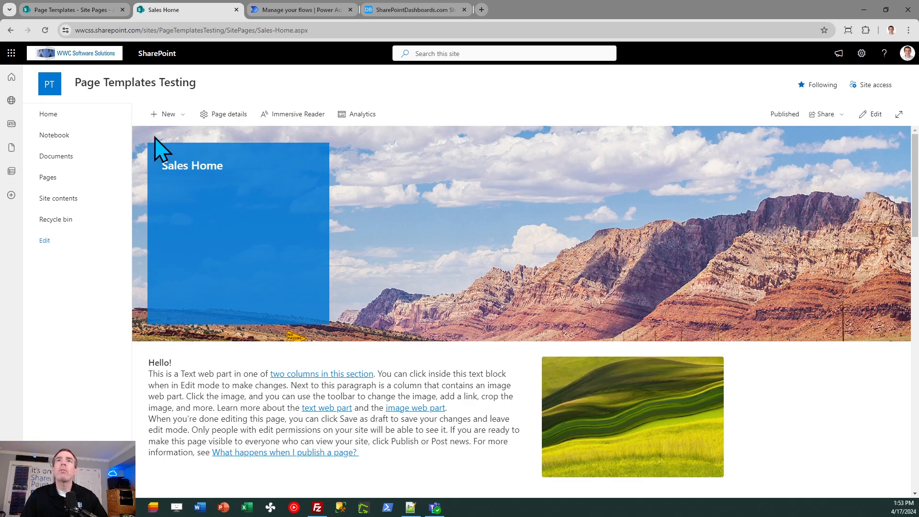
{"action": "left_click", "coordinate": [70, 10]}
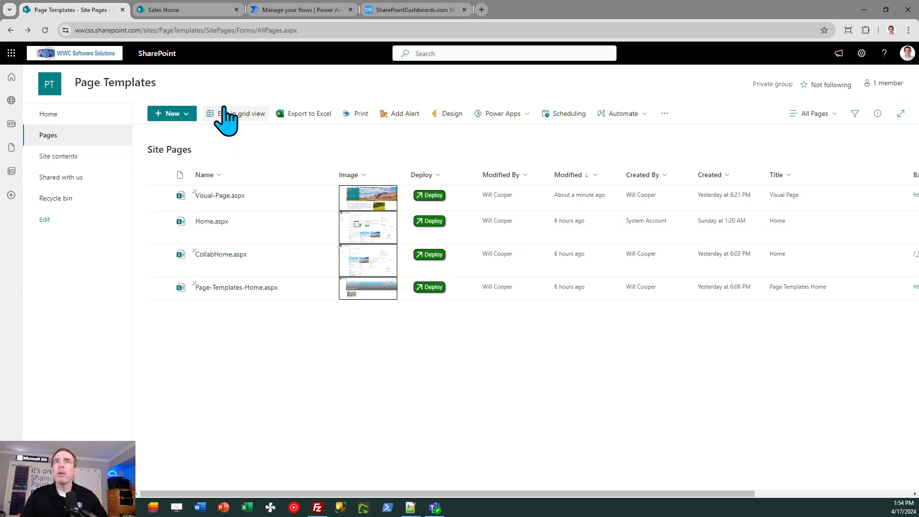
{"action": "mouse_move", "coordinate": [115, 115]}
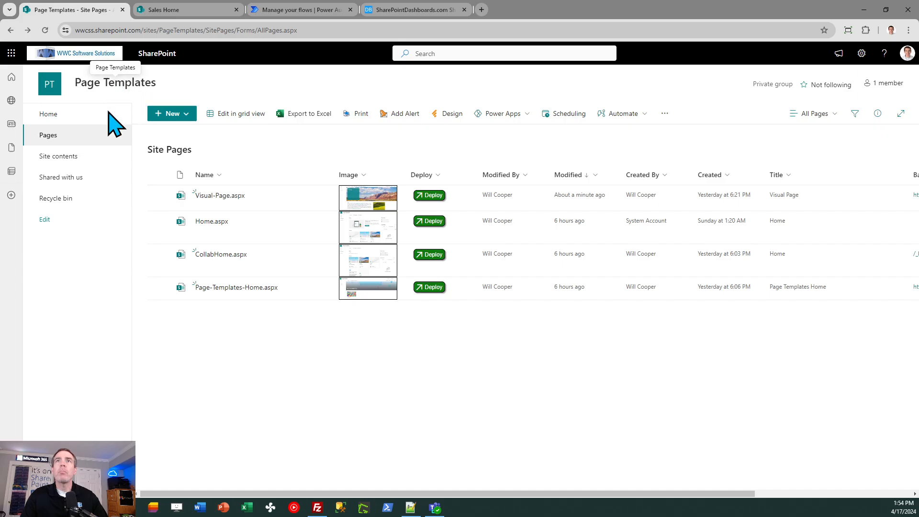
{"action": "mouse_move", "coordinate": [287, 349]}
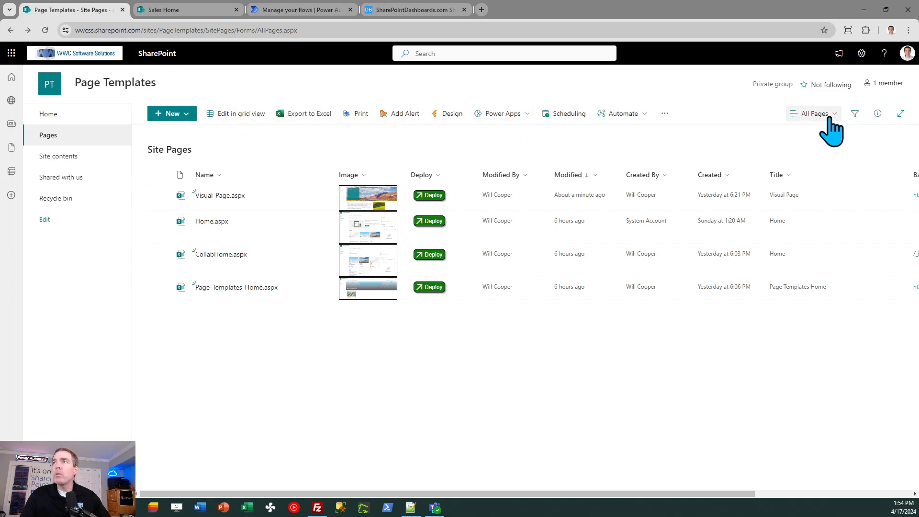
{"action": "left_click", "coordinate": [814, 113]}
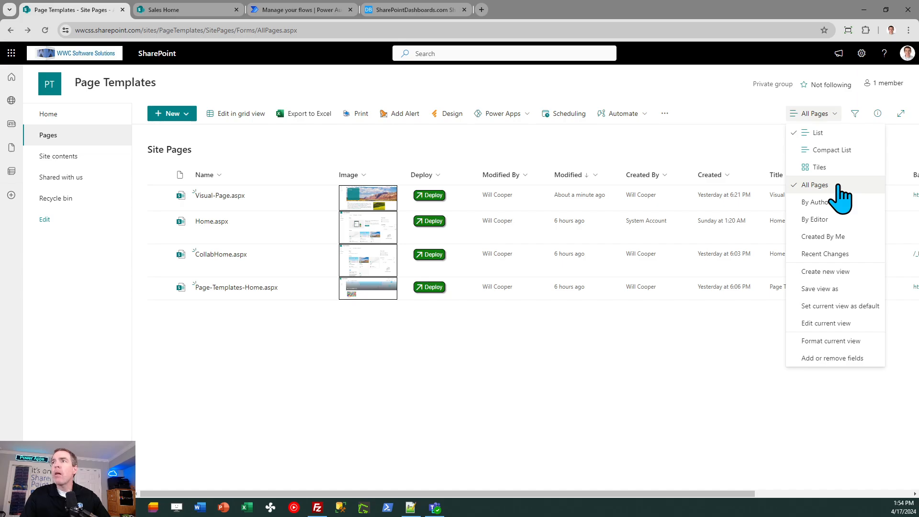
{"action": "left_click", "coordinate": [813, 184]}
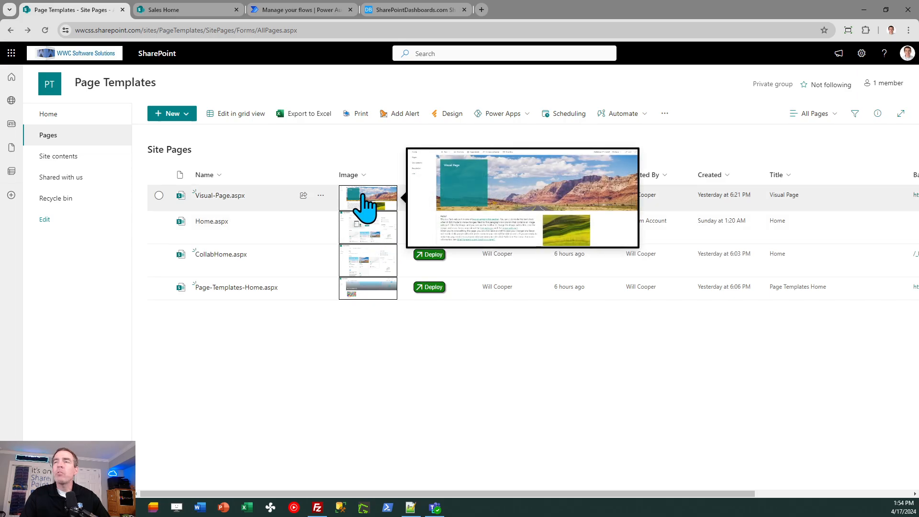
{"action": "mouse_move", "coordinate": [368, 231]}
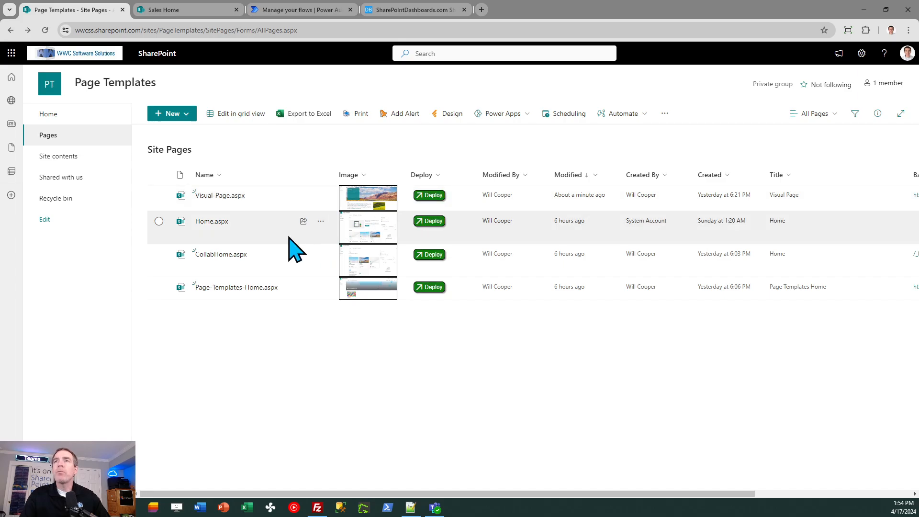
{"action": "left_click", "coordinate": [158, 195]}
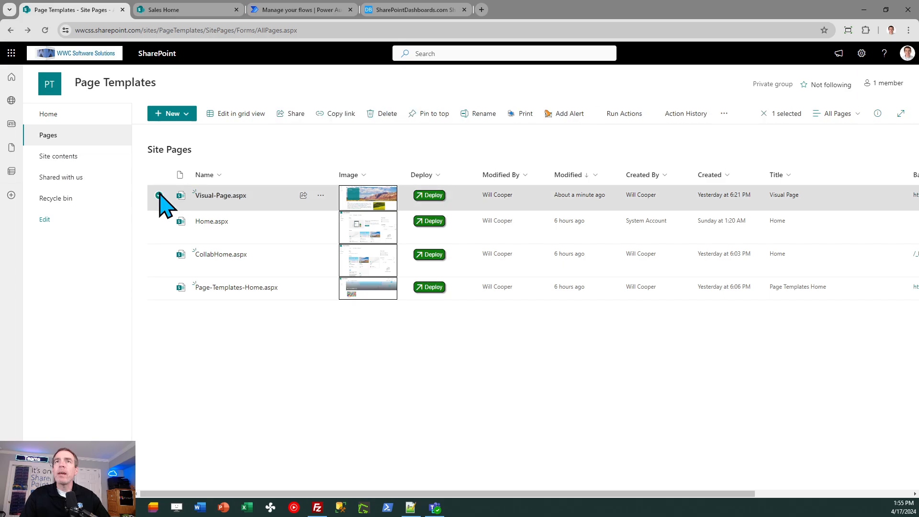
{"action": "left_click", "coordinate": [159, 194]}
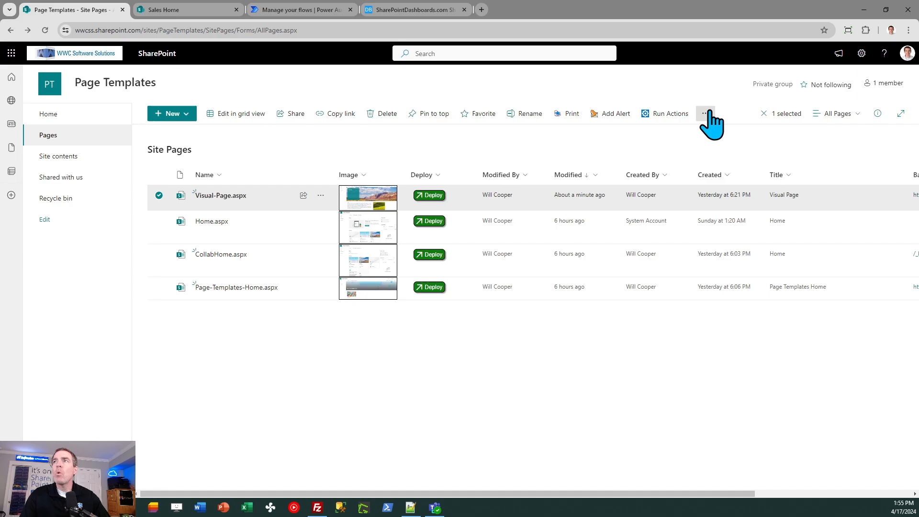
{"action": "left_click", "coordinate": [706, 113]}
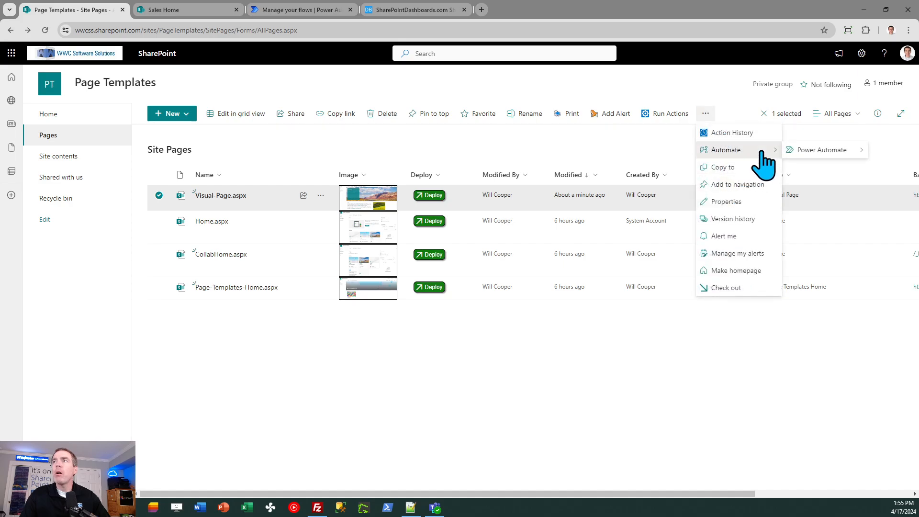
{"action": "mouse_move", "coordinate": [818, 149]}
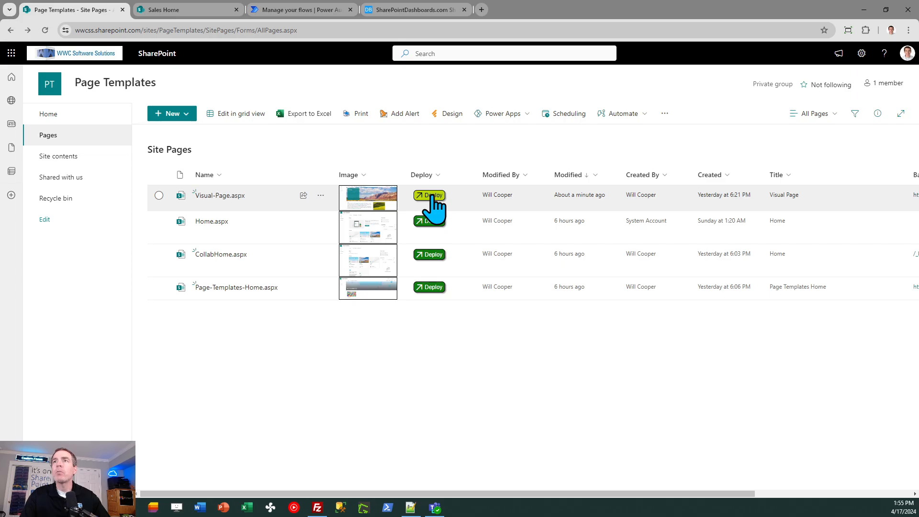
{"action": "left_click", "coordinate": [429, 196]}
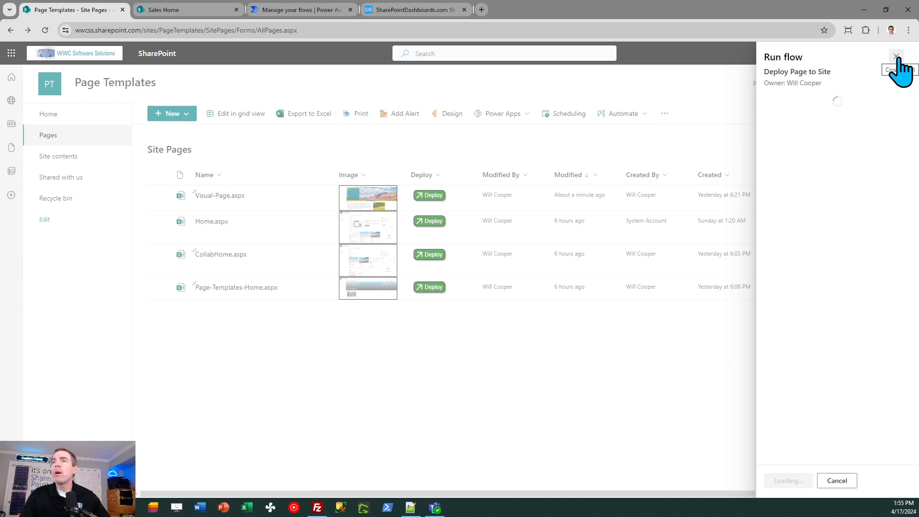
{"action": "left_click", "coordinate": [895, 57]}
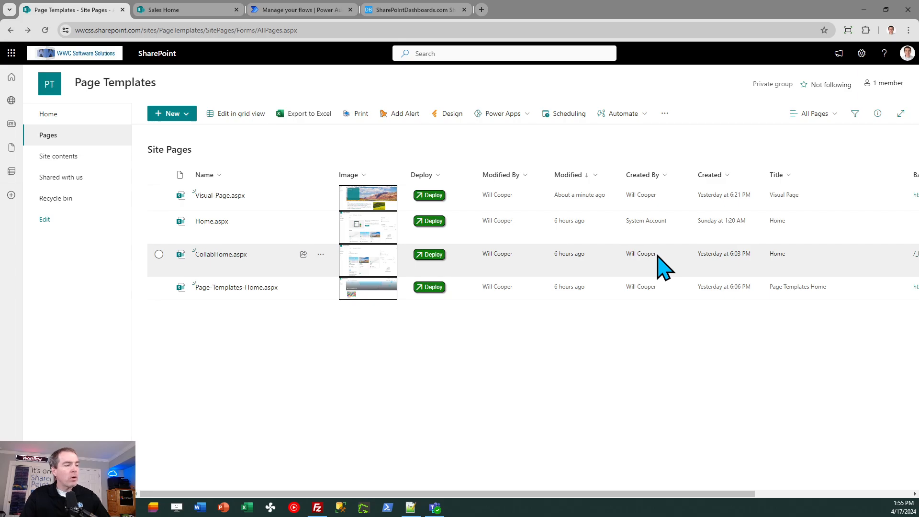
{"action": "mouse_move", "coordinate": [587, 302]}
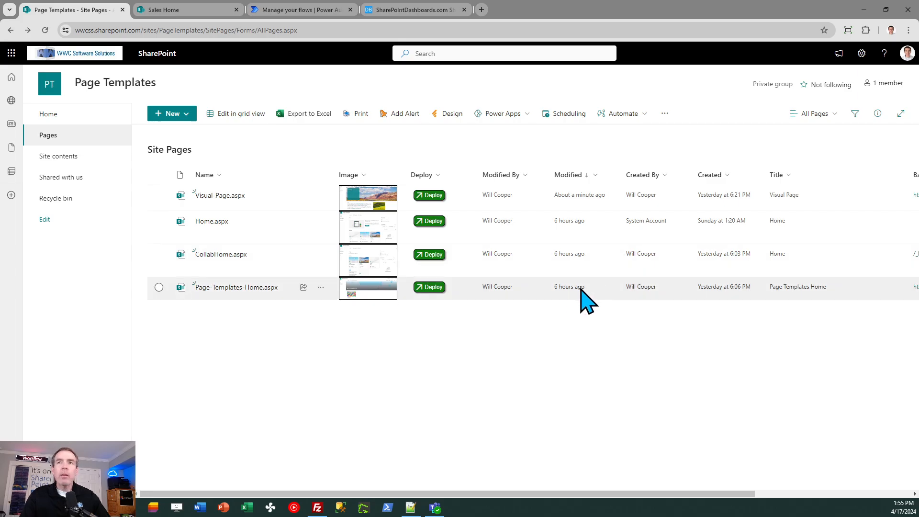
{"action": "mouse_move", "coordinate": [302, 282]}
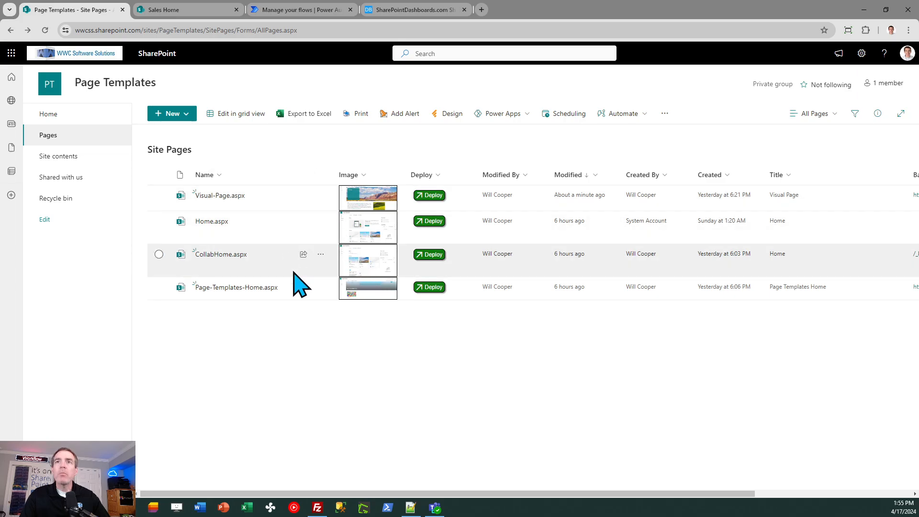
{"action": "mouse_move", "coordinate": [310, 325]}
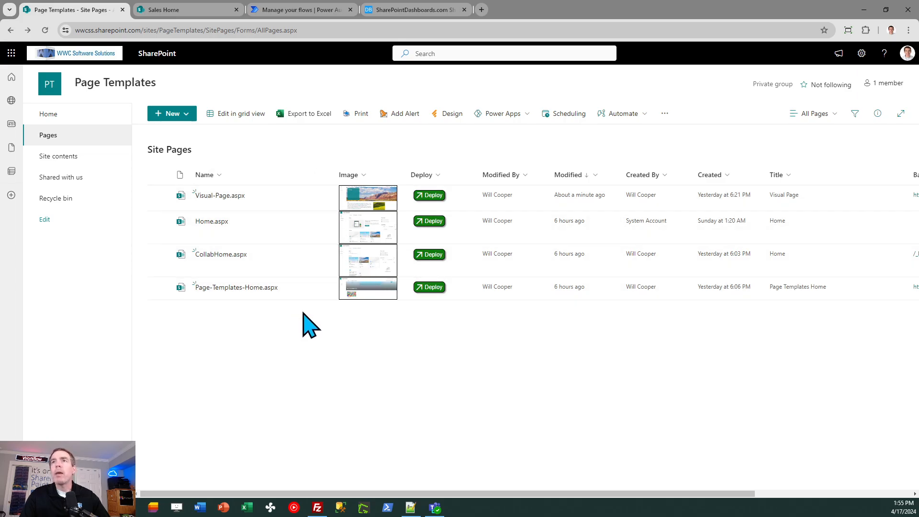
{"action": "mouse_move", "coordinate": [331, 346]}
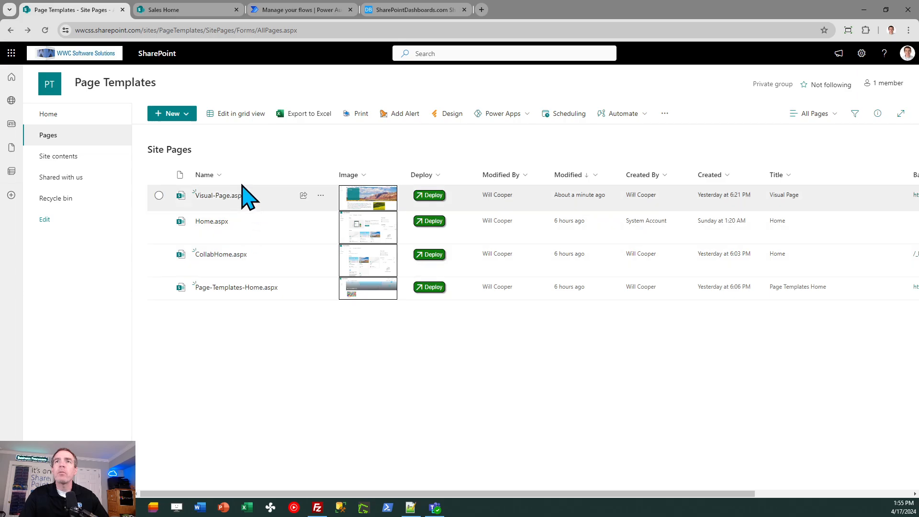
{"action": "mouse_move", "coordinate": [246, 308]}
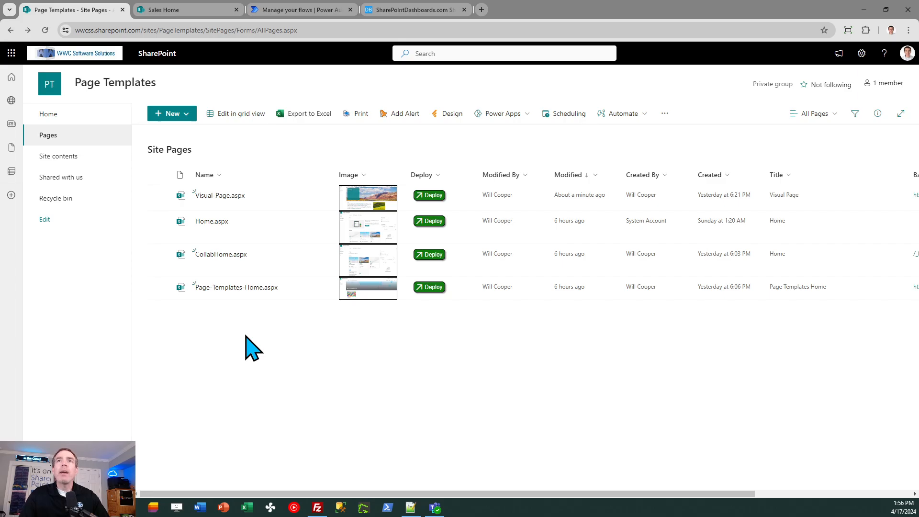
{"action": "mouse_move", "coordinate": [199, 155]}
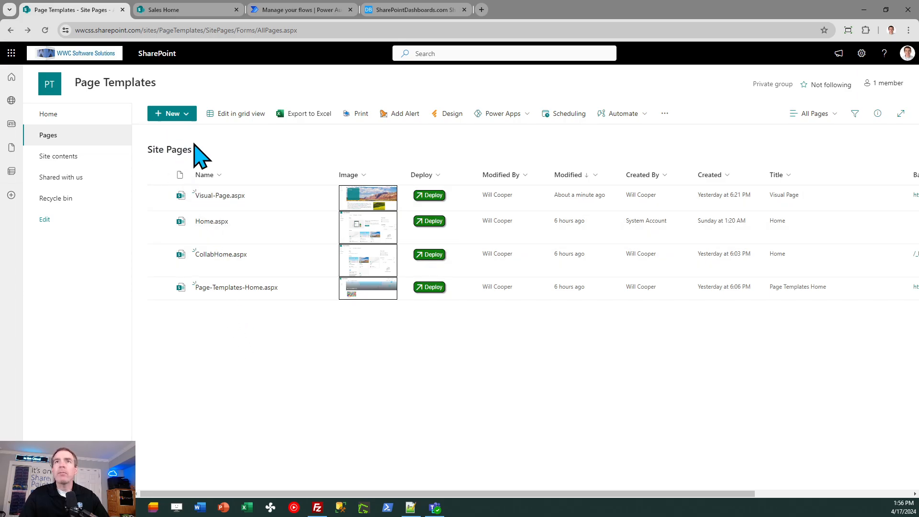
{"action": "mouse_move", "coordinate": [206, 167]}
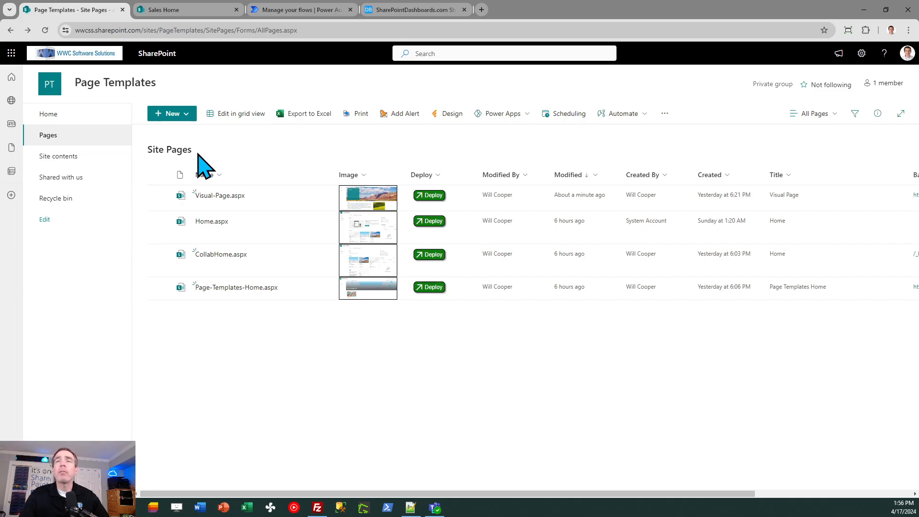
{"action": "mouse_move", "coordinate": [679, 152]}
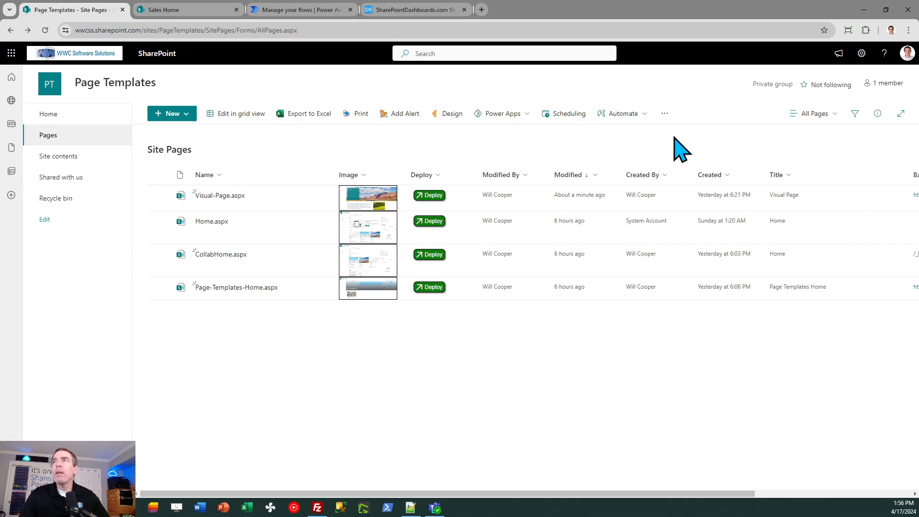
- Reach the Site Pages full library settings page exposing the library GUID in its URL
{"action": "left_click", "coordinate": [861, 53]}
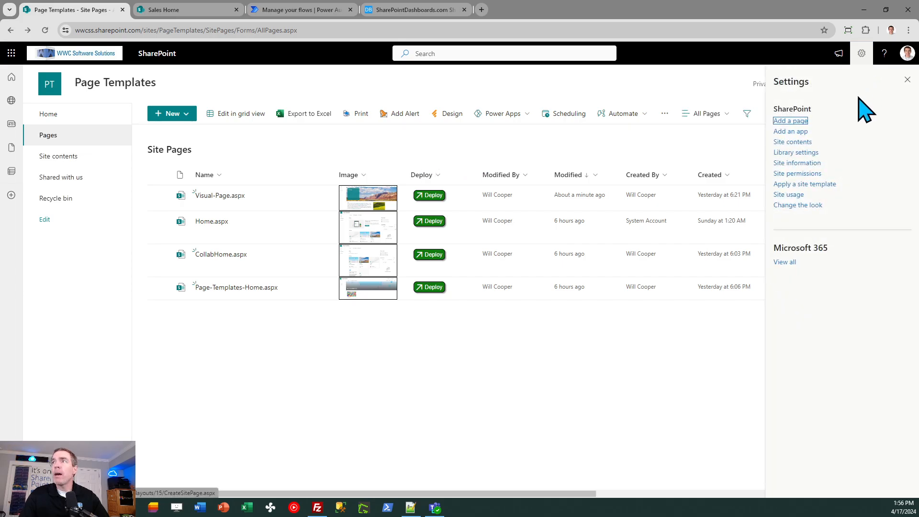
{"action": "left_click", "coordinate": [795, 152]}
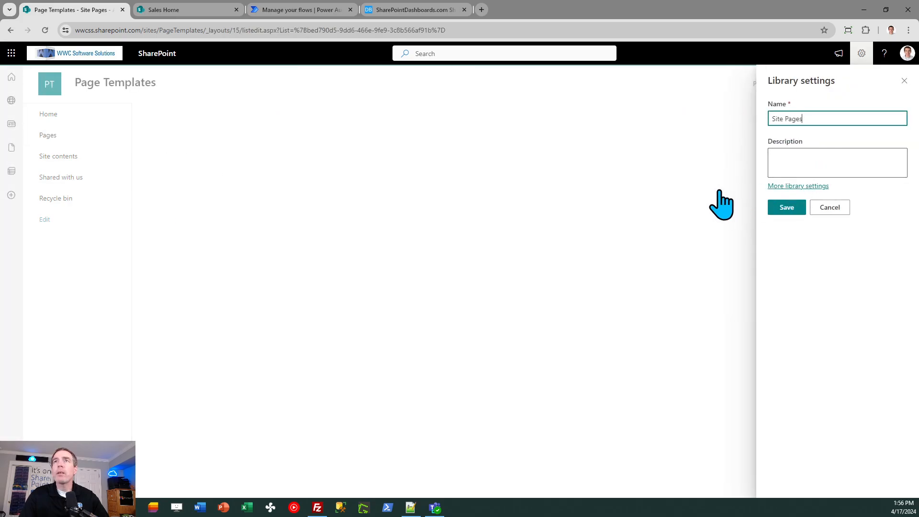
{"action": "left_click", "coordinate": [798, 186]}
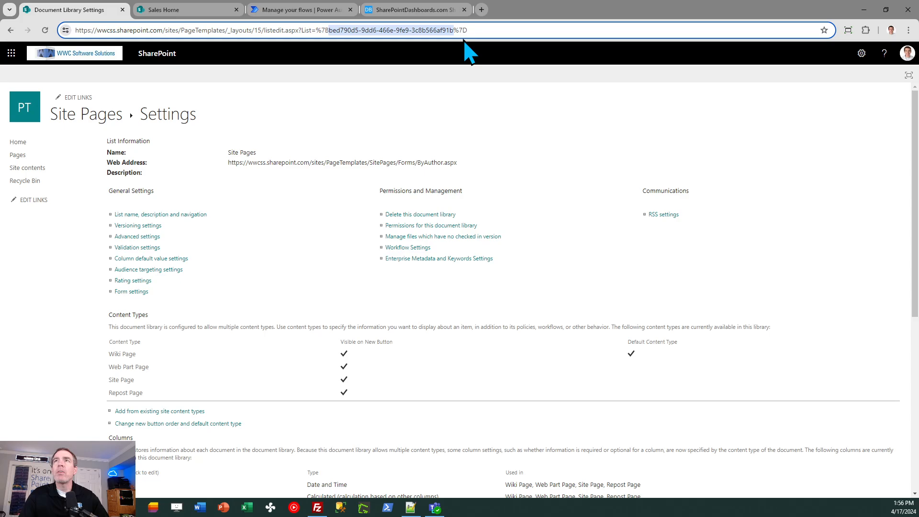
{"action": "mouse_move", "coordinate": [489, 123]}
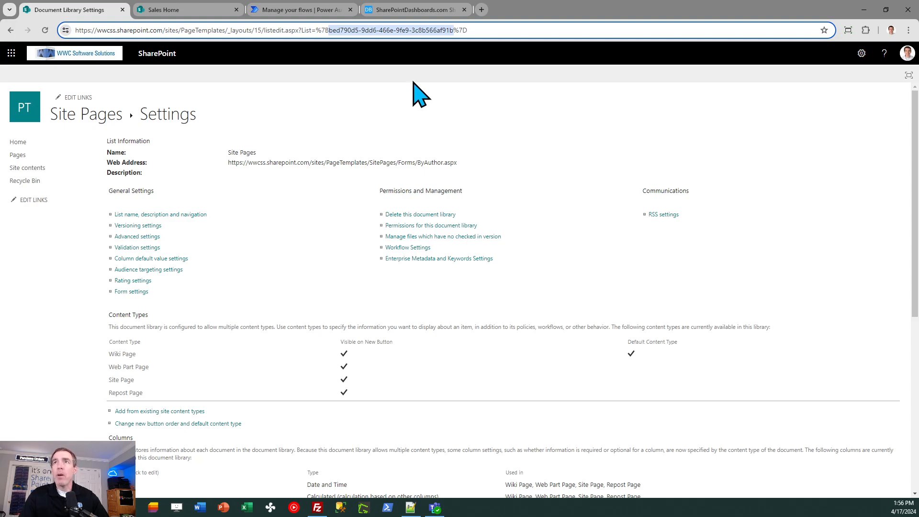
{"action": "mouse_move", "coordinate": [416, 47]}
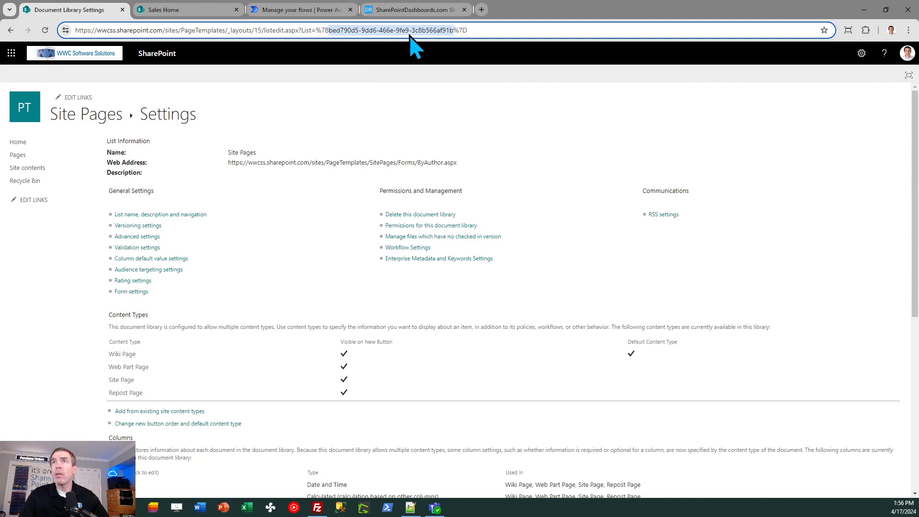
{"action": "mouse_move", "coordinate": [441, 47]}
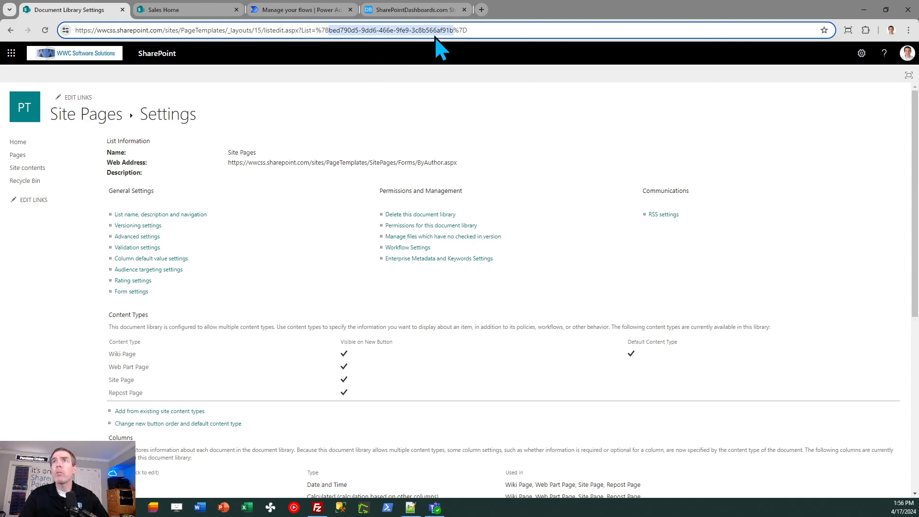
{"action": "mouse_move", "coordinate": [441, 87]}
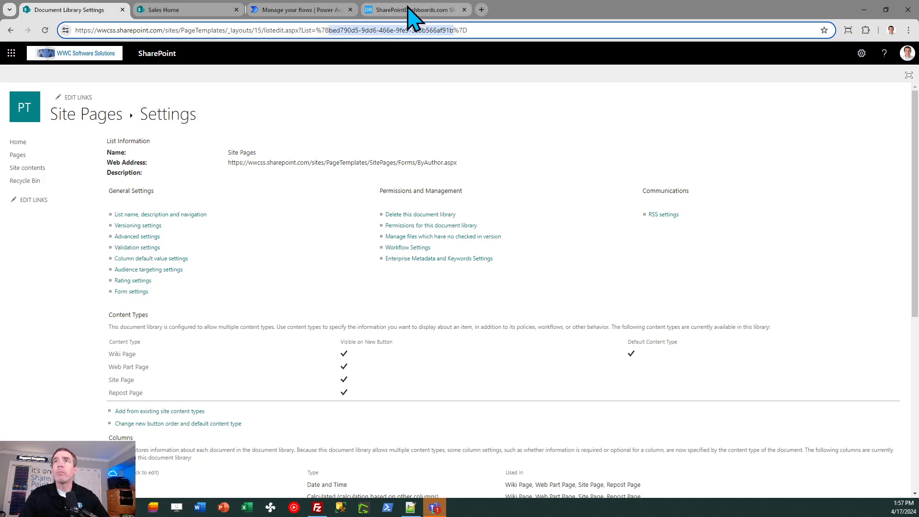
{"action": "left_click", "coordinate": [410, 9]}
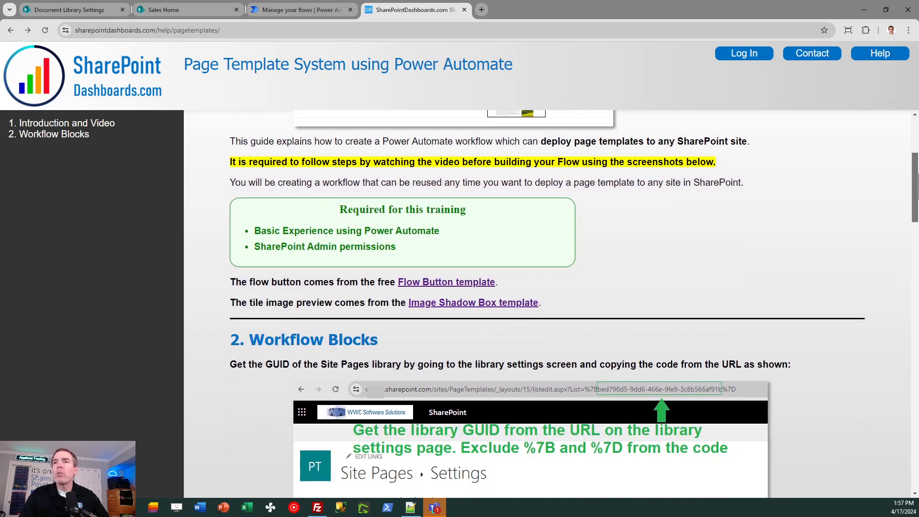
- Review the guide's For a selected item trigger block, then bring up the flow's details
{"action": "scroll", "scroll_direction": "down", "scroll_amount": 3}
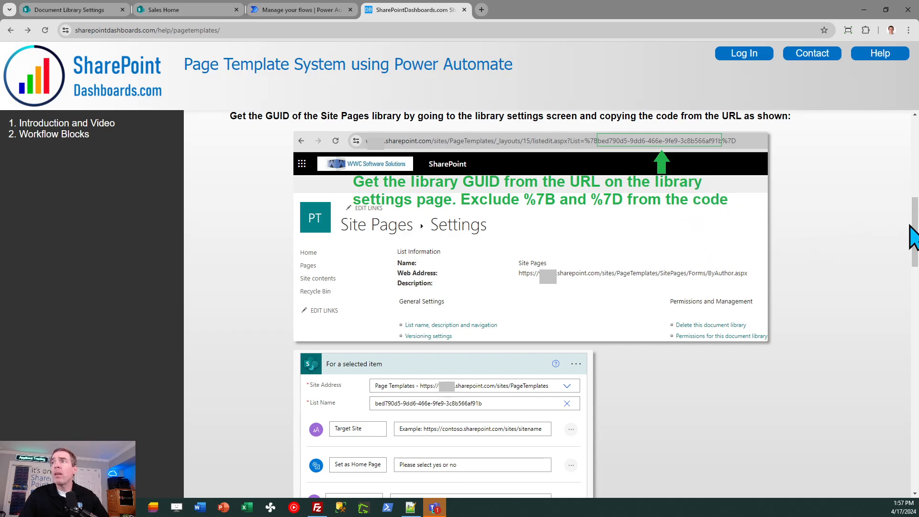
{"action": "scroll", "scroll_direction": "down", "scroll_amount": 3}
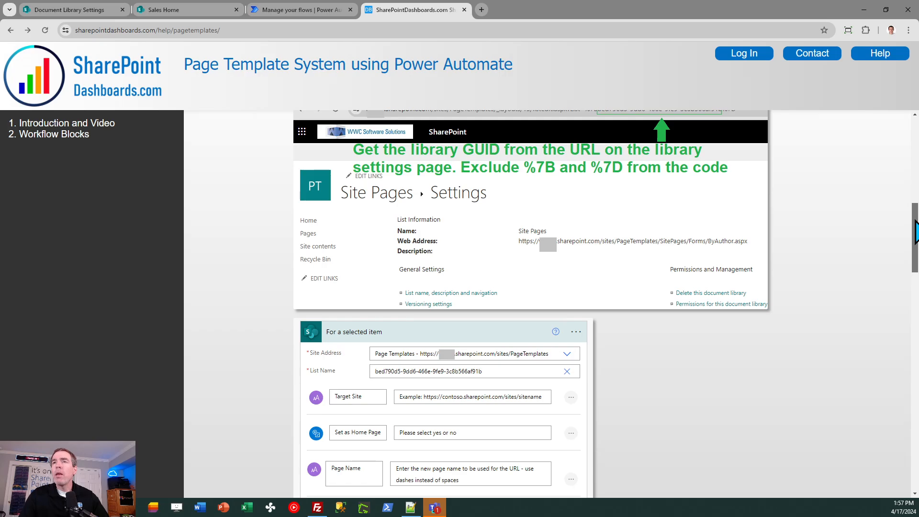
{"action": "scroll", "scroll_direction": "down", "scroll_amount": 3}
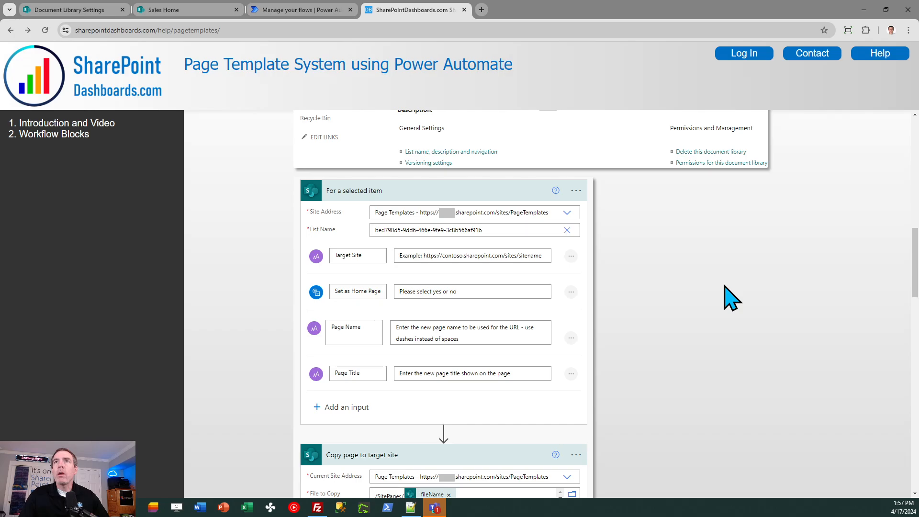
{"action": "left_click", "coordinate": [299, 9]}
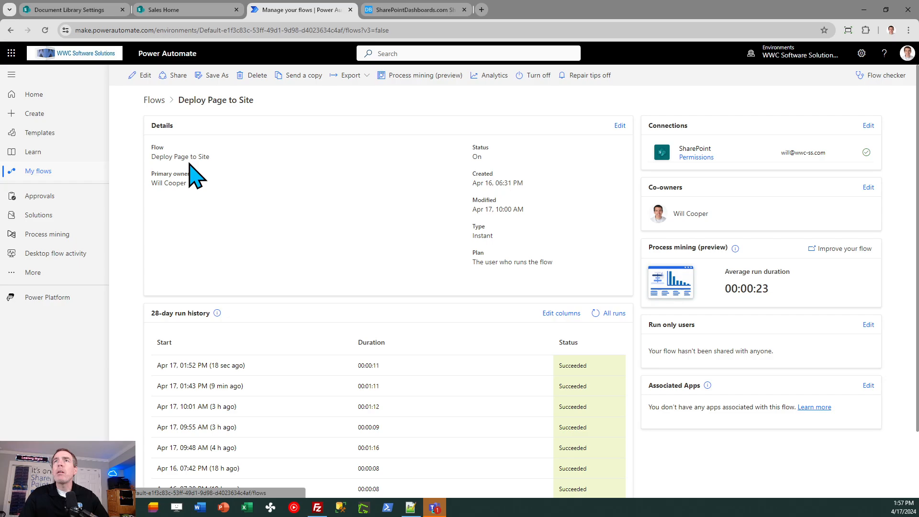
- Start a blank automated cloud flow from My flows, skipping naming and using the classic designer
{"action": "left_click", "coordinate": [154, 100]}
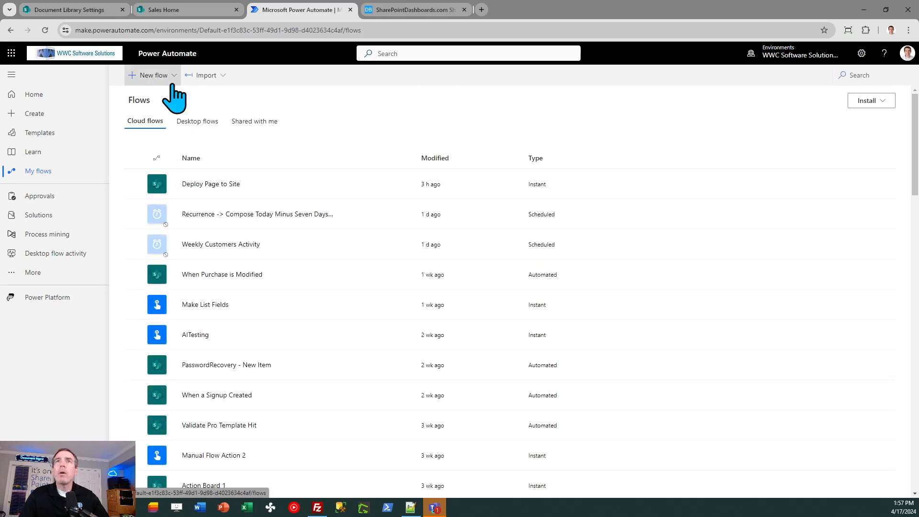
{"action": "left_click", "coordinate": [151, 75]}
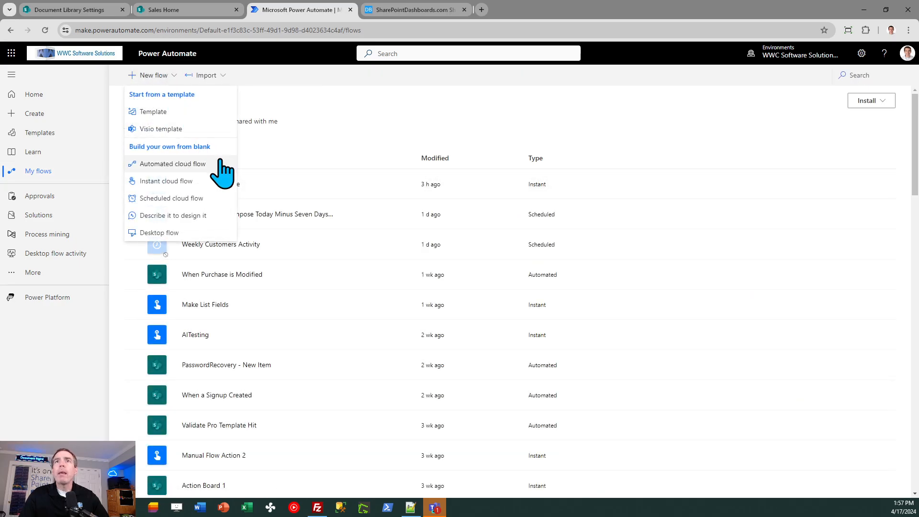
{"action": "left_click", "coordinate": [172, 164]}
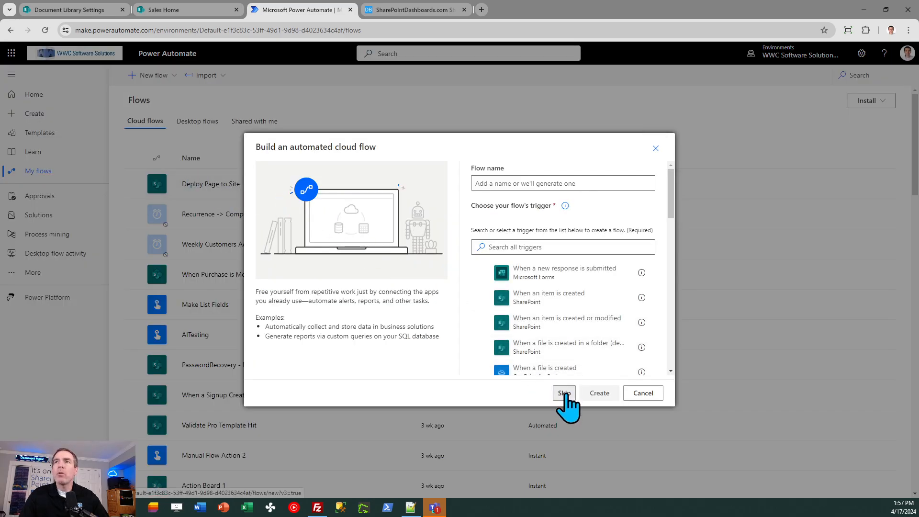
{"action": "left_click", "coordinate": [563, 393]}
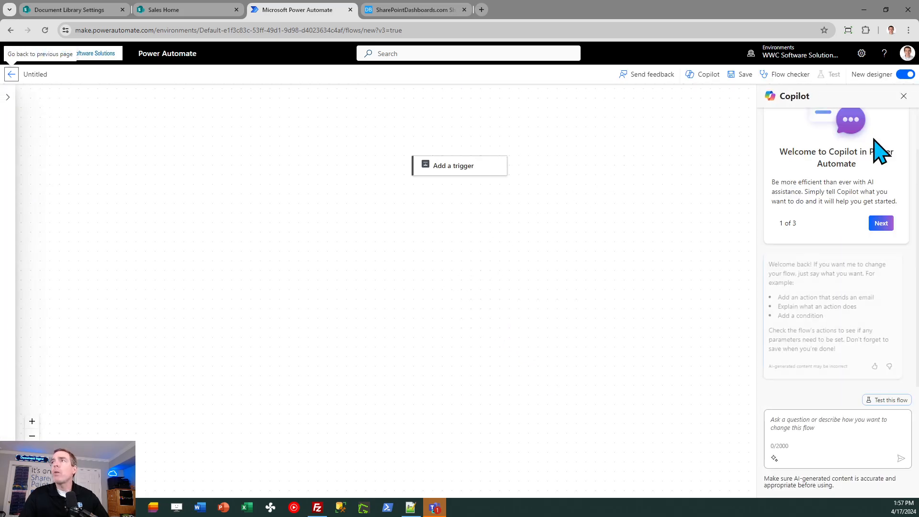
{"action": "left_click", "coordinate": [903, 96]}
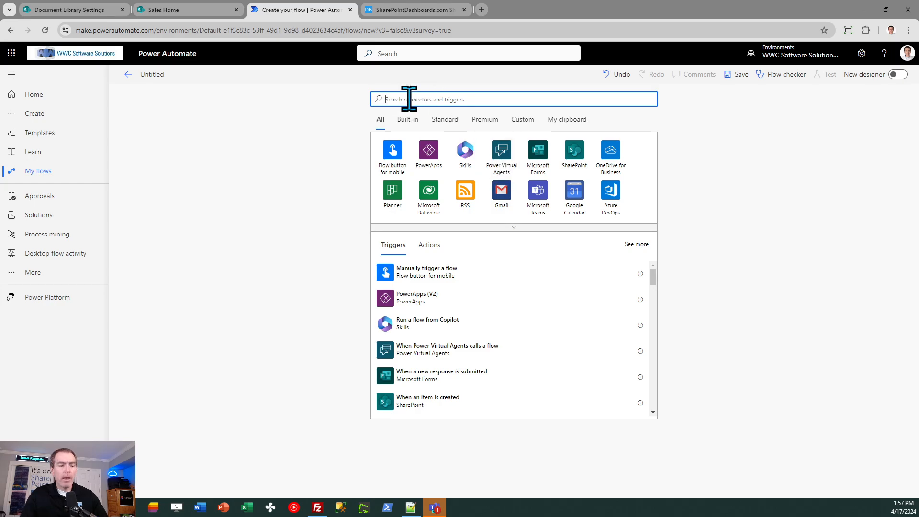
- Search 'for a selected' and add SharePoint's For a selected item trigger, then return to the guide
{"action": "type", "text": "fd"}
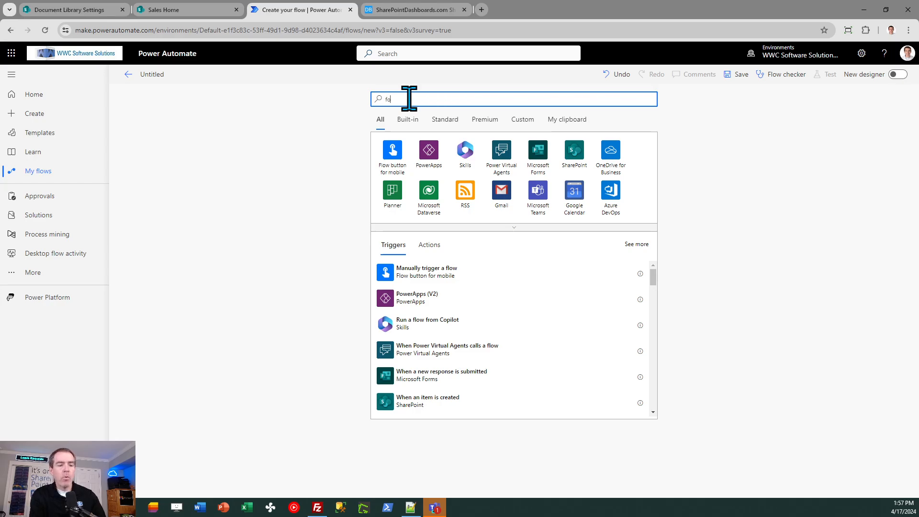
{"action": "type", "text": "for a selected item"}
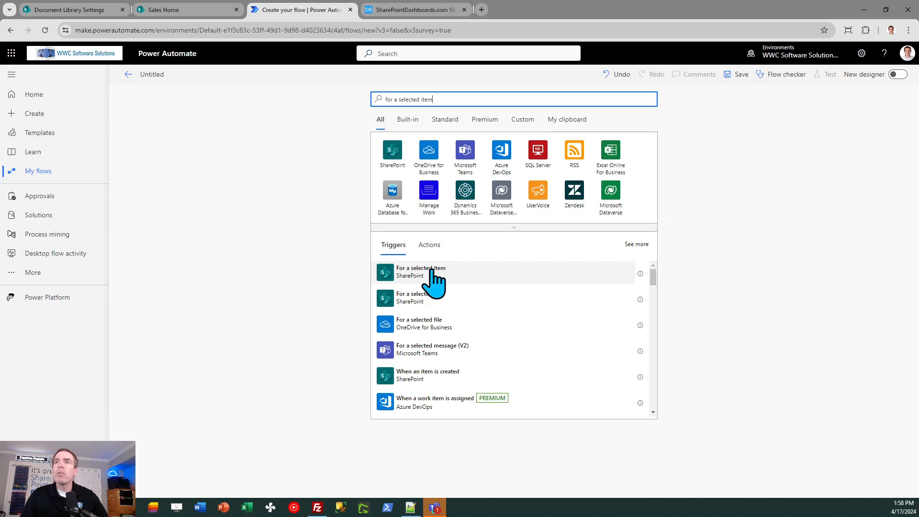
{"action": "left_click", "coordinate": [420, 272]}
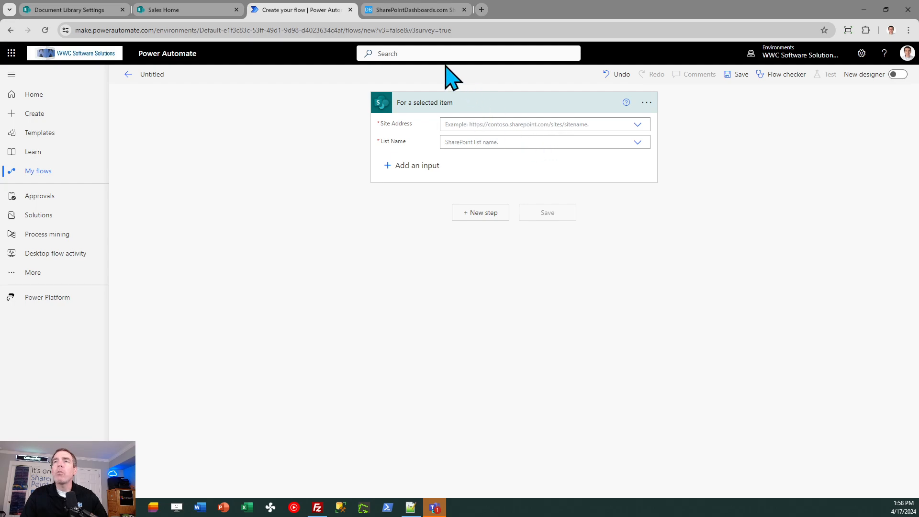
{"action": "mouse_move", "coordinate": [410, 10]}
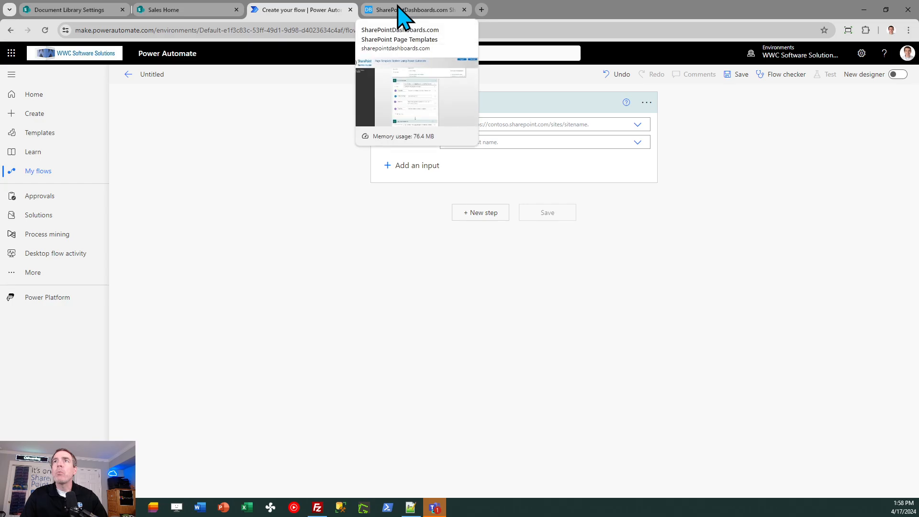
{"action": "left_click", "coordinate": [413, 10]}
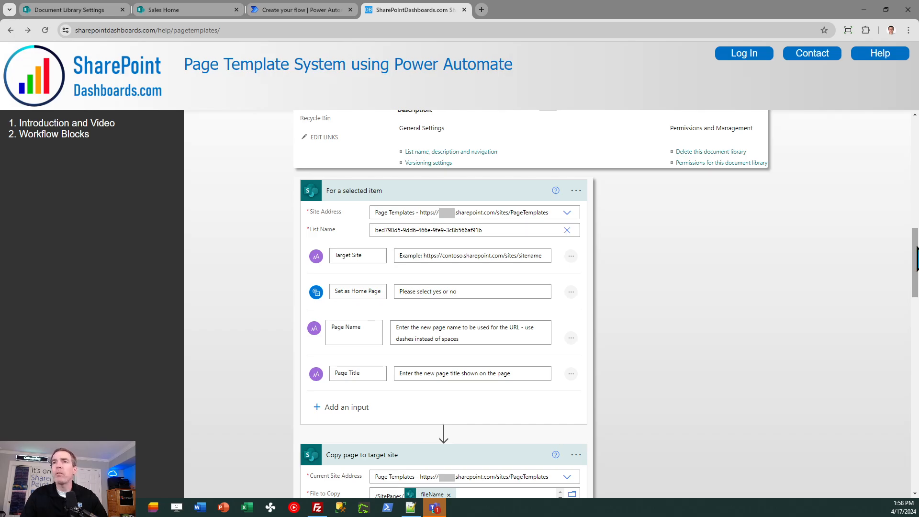
- Scroll through the trigger's Target Site, Set as Home Page, Page Name and Page Title inputs to the Copy page block
{"action": "scroll", "scroll_direction": "down", "scroll_amount": 3}
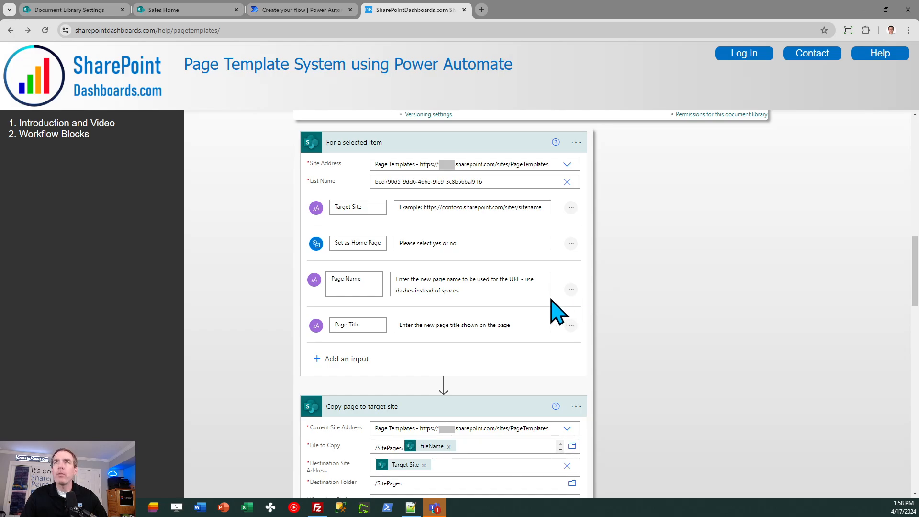
{"action": "mouse_move", "coordinate": [512, 280]}
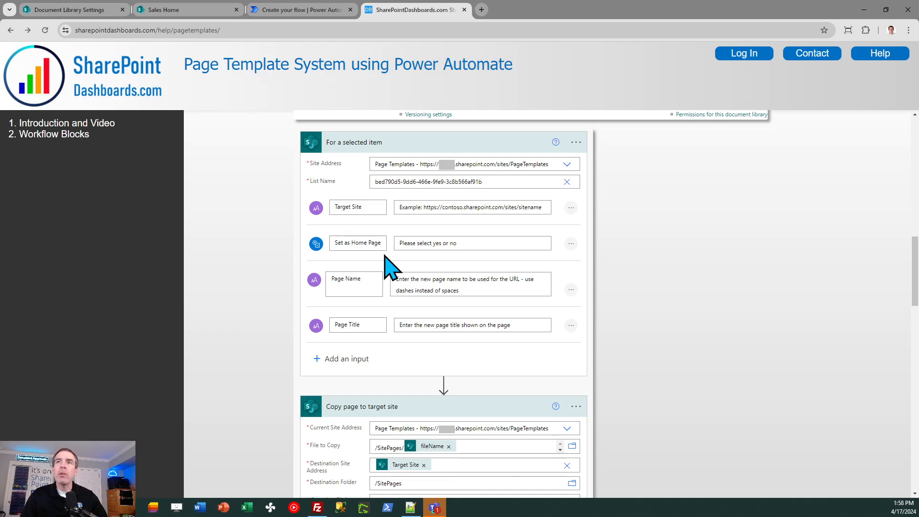
{"action": "mouse_move", "coordinate": [388, 310]}
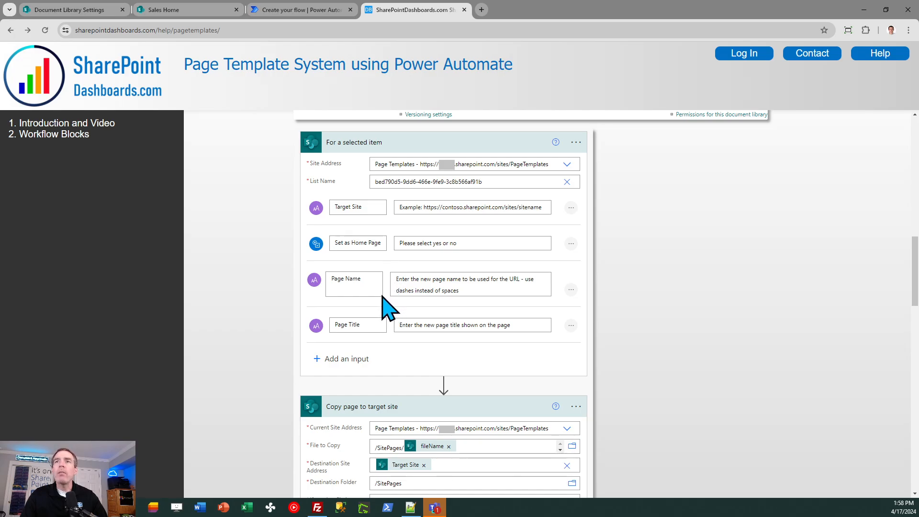
{"action": "mouse_move", "coordinate": [392, 316]}
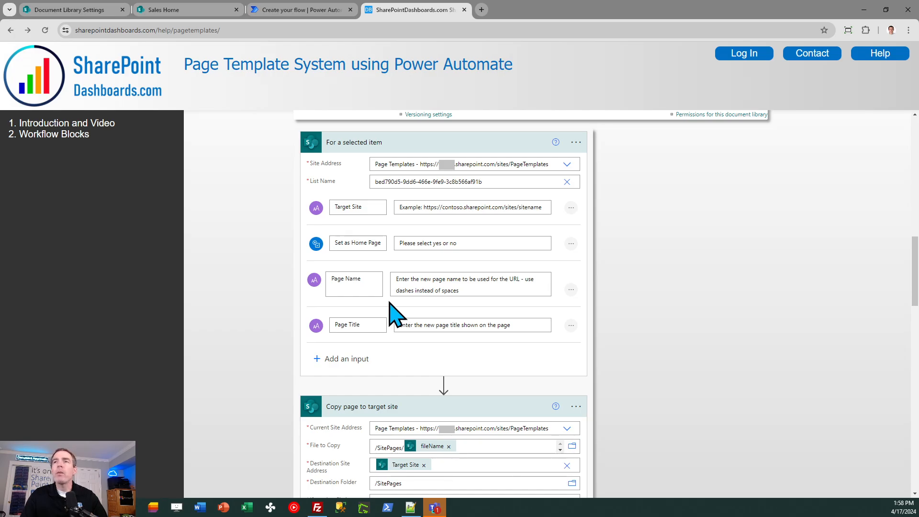
{"action": "mouse_move", "coordinate": [397, 352]}
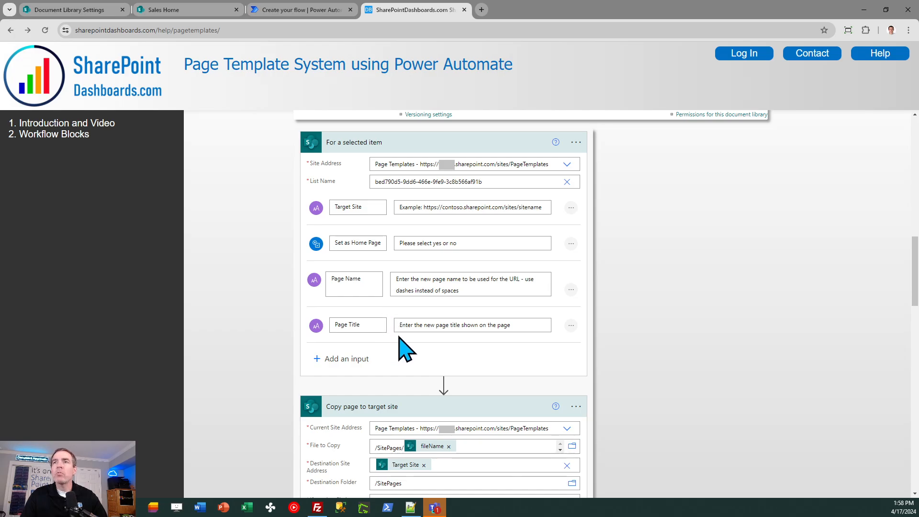
{"action": "mouse_move", "coordinate": [859, 312]}
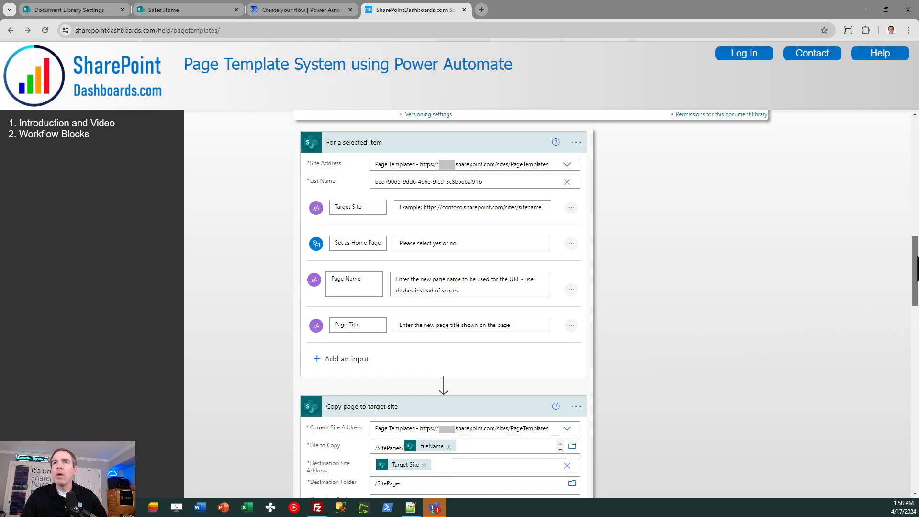
{"action": "scroll", "scroll_direction": "down", "scroll_amount": 3}
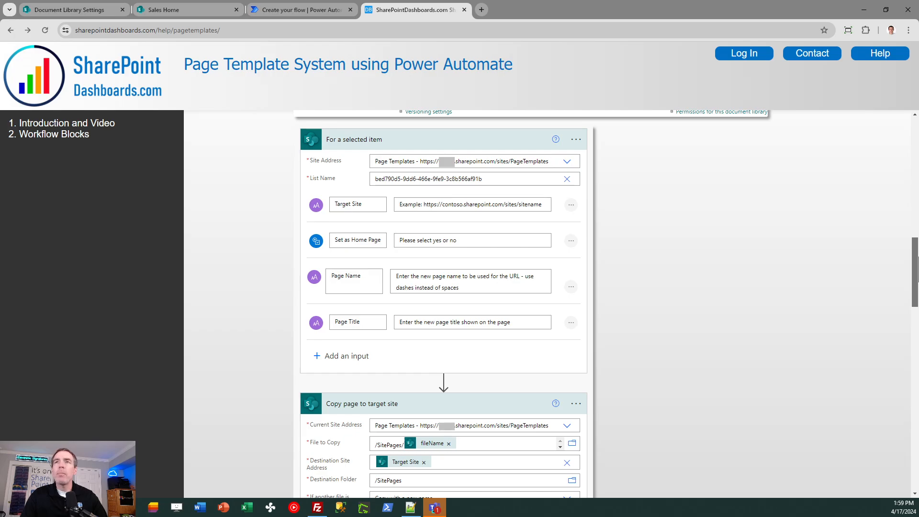
{"action": "scroll", "scroll_direction": "down", "scroll_amount": 3}
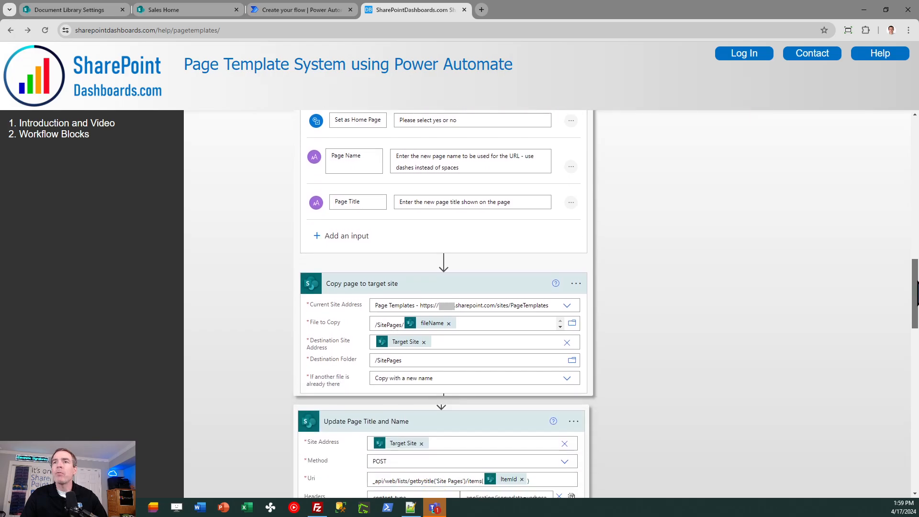
- Scroll past the Publish block to the Set to Home Page screenshot and code snippets, then return to the flow
{"action": "scroll", "scroll_direction": "down", "scroll_amount": 3}
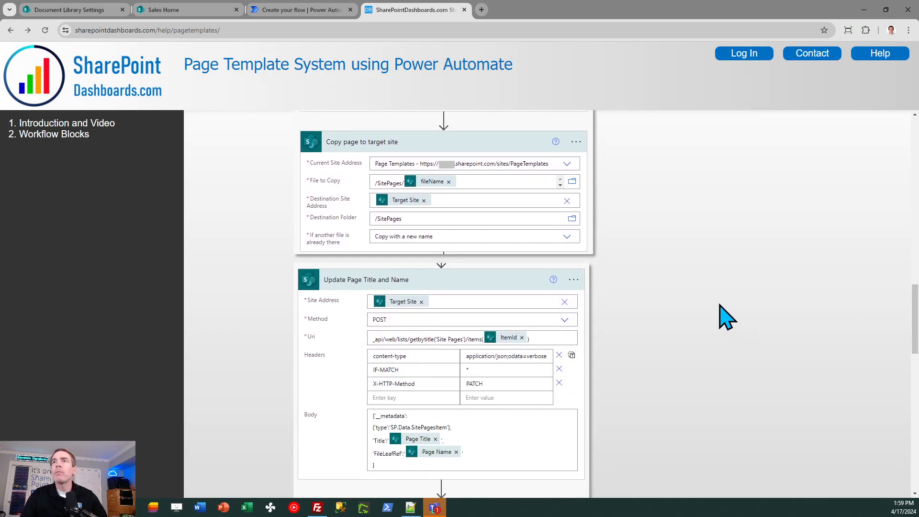
{"action": "mouse_move", "coordinate": [652, 263]}
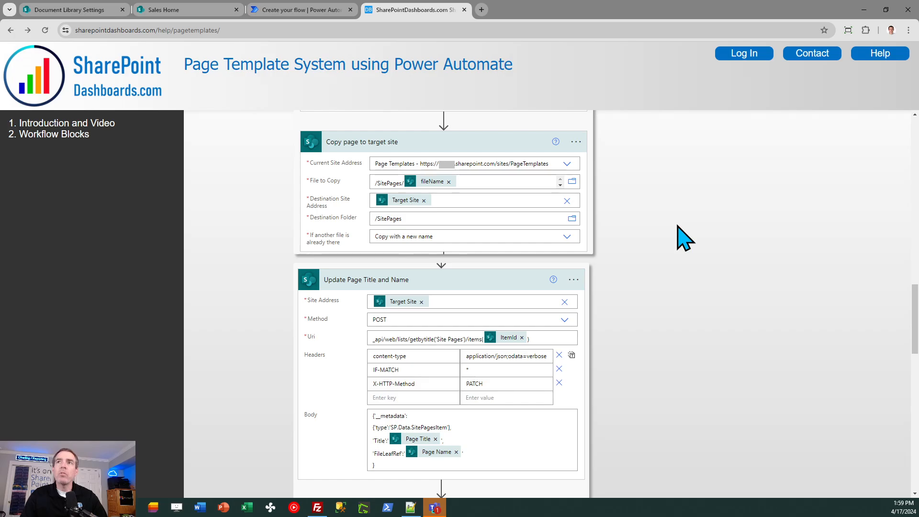
{"action": "mouse_move", "coordinate": [545, 240]}
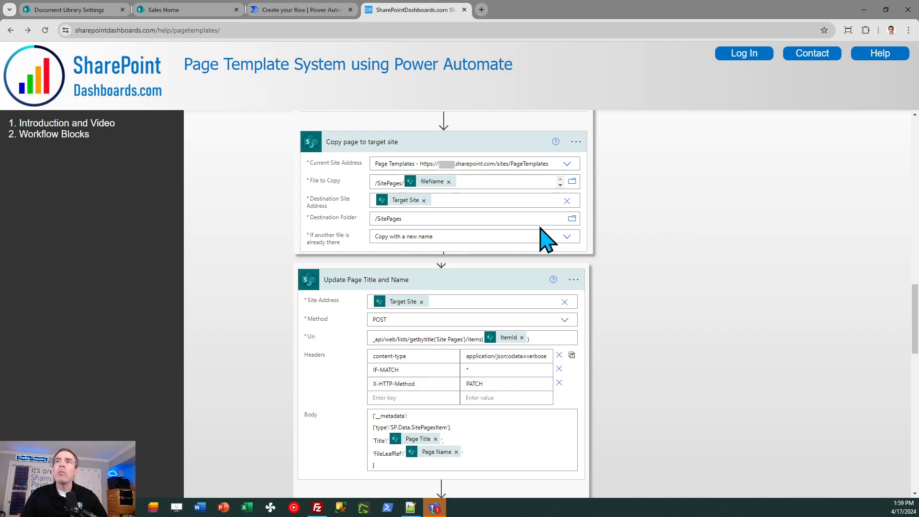
{"action": "mouse_move", "coordinate": [495, 228]}
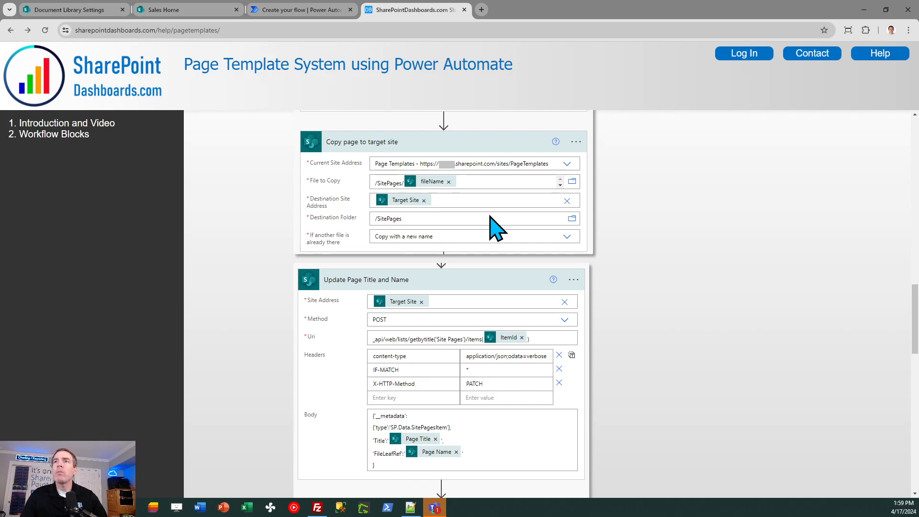
{"action": "mouse_move", "coordinate": [632, 263]}
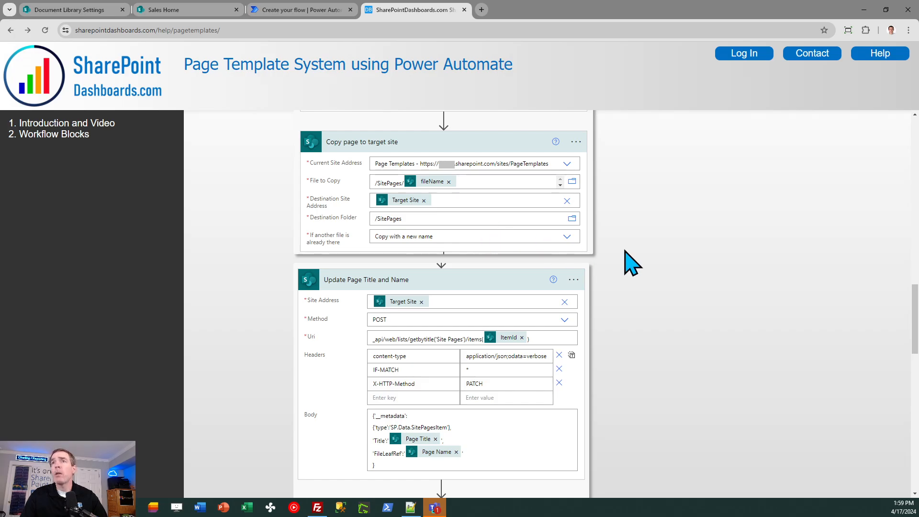
{"action": "scroll", "scroll_direction": "down", "scroll_amount": 3}
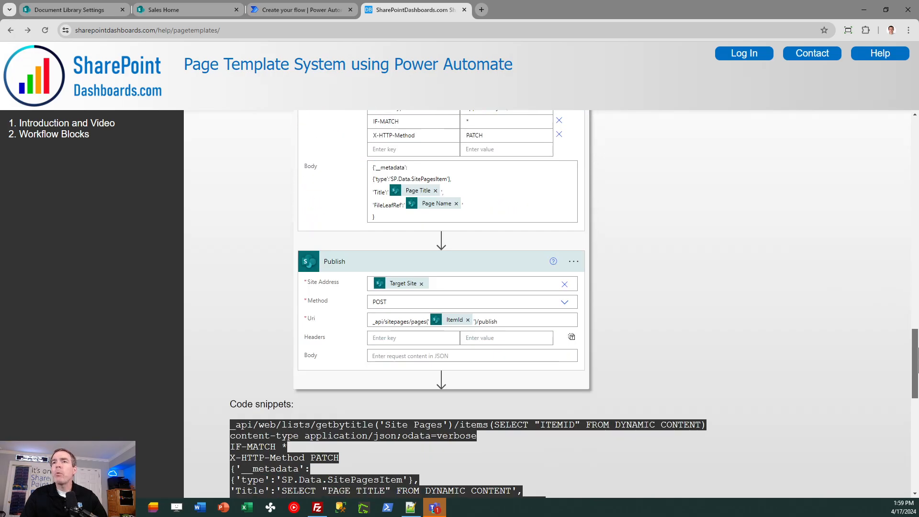
{"action": "scroll", "scroll_direction": "down", "scroll_amount": 3}
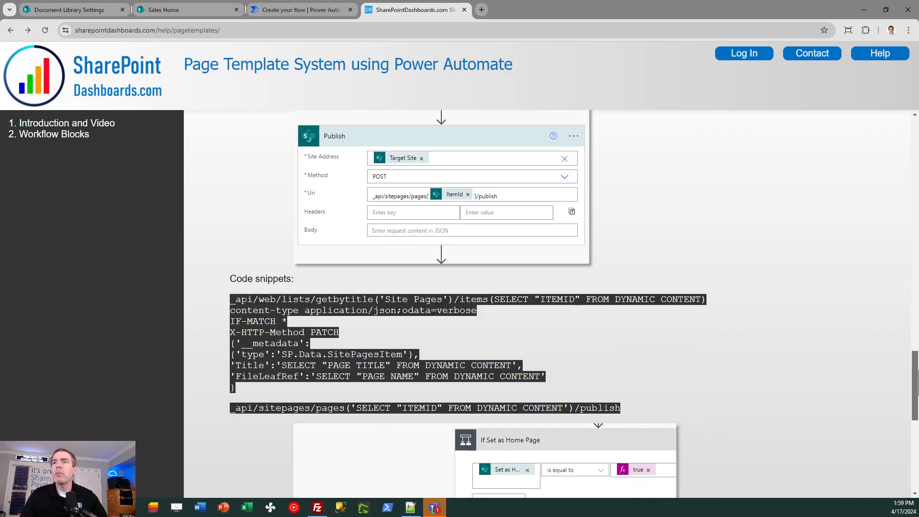
{"action": "scroll", "scroll_direction": "down", "scroll_amount": 3}
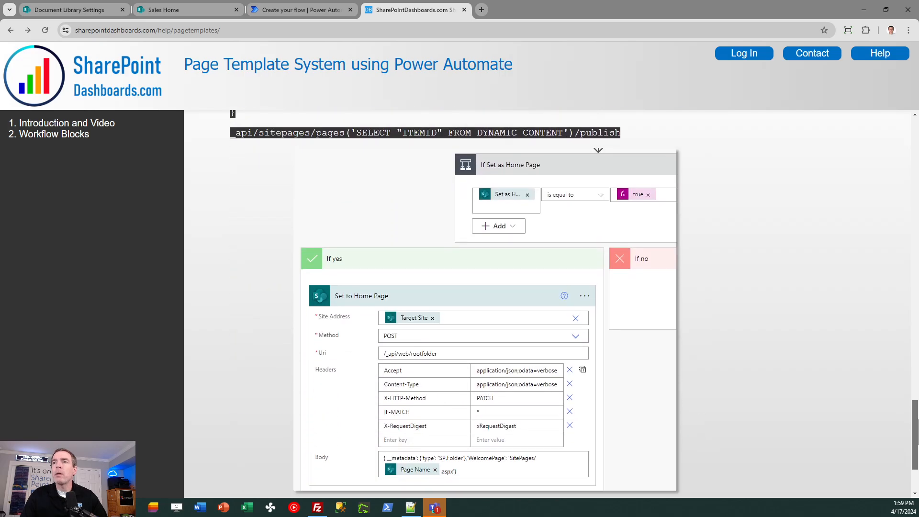
{"action": "scroll", "scroll_direction": "down", "scroll_amount": 3}
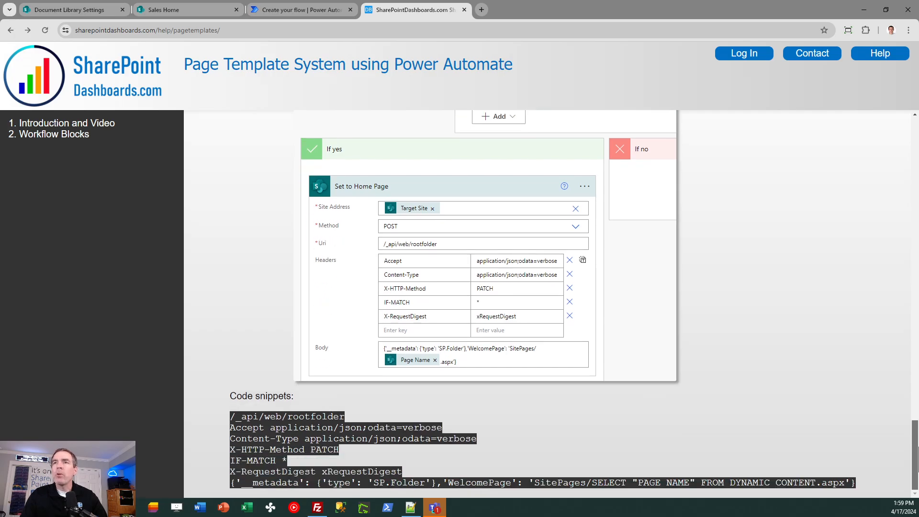
{"action": "mouse_move", "coordinate": [877, 438]}
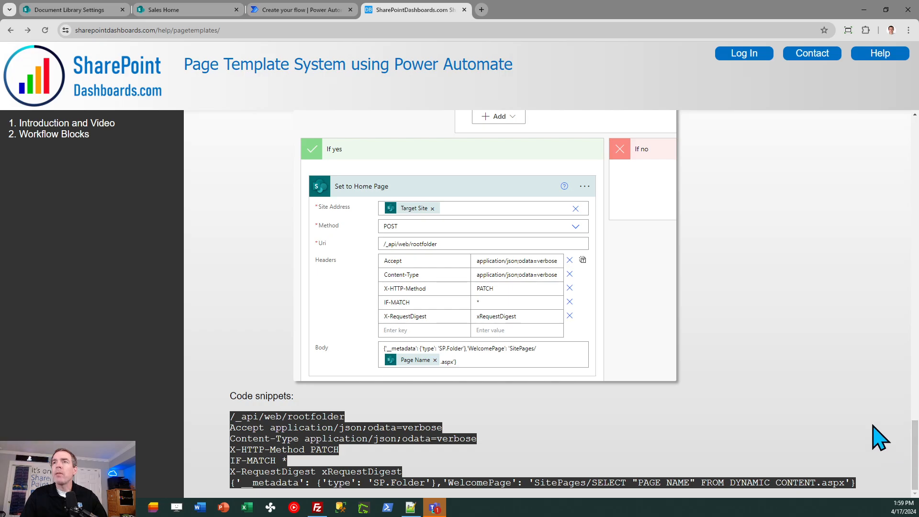
{"action": "mouse_move", "coordinate": [630, 366]}
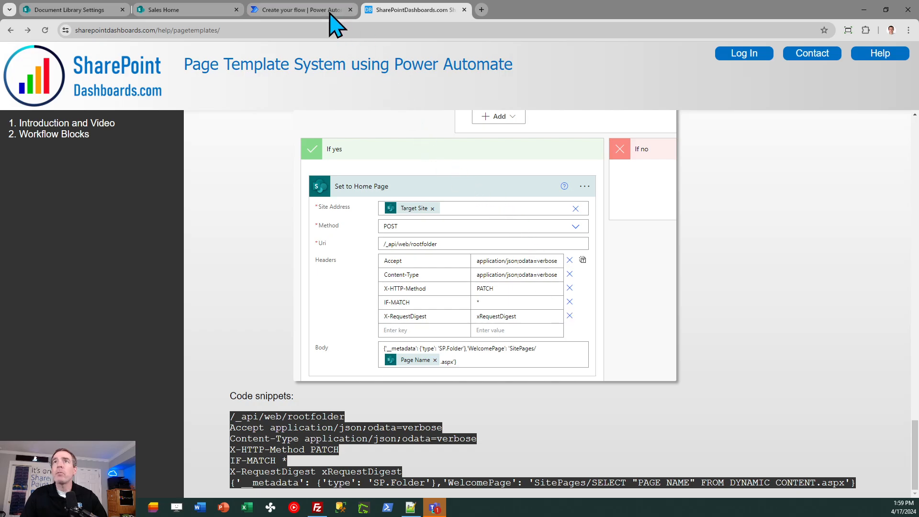
{"action": "left_click", "coordinate": [299, 10]}
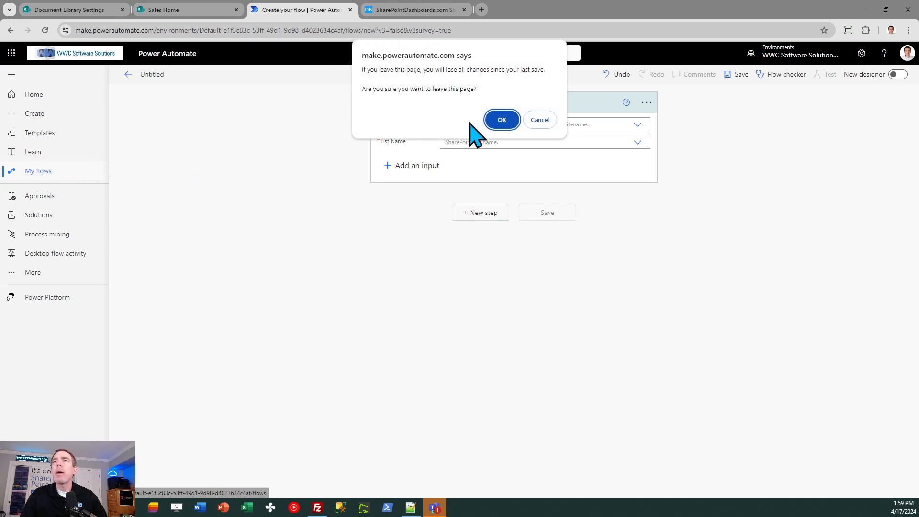
- Leave the unsaved draft and open the Deploy Page to Site flow with its trigger inputs expanded
{"action": "left_click", "coordinate": [501, 120]}
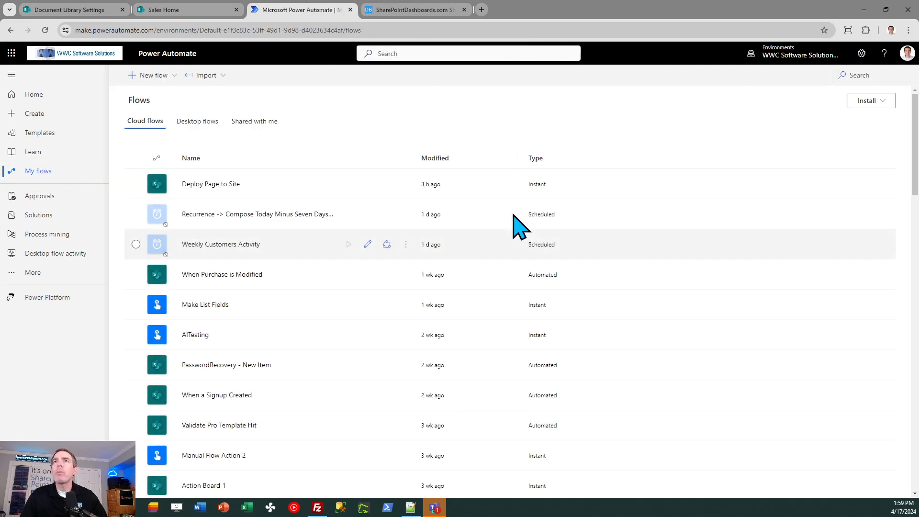
{"action": "mouse_move", "coordinate": [210, 184]}
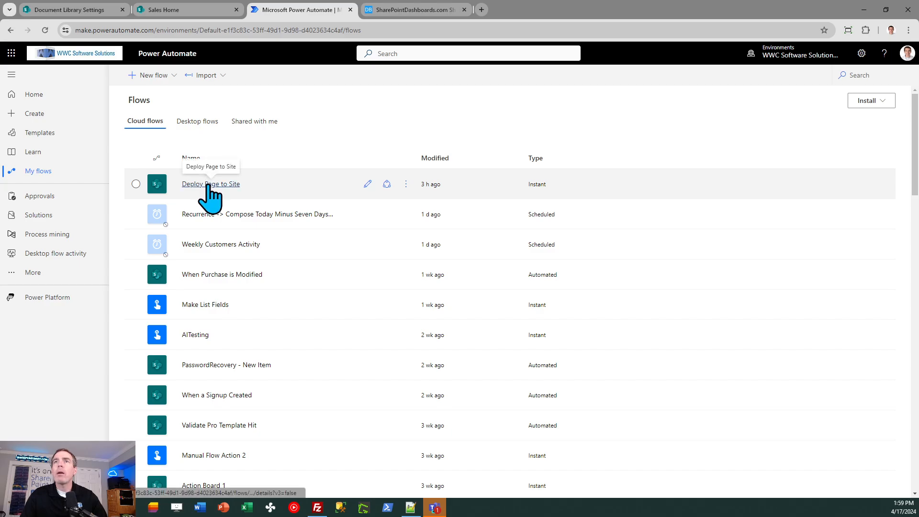
{"action": "left_click", "coordinate": [211, 183]}
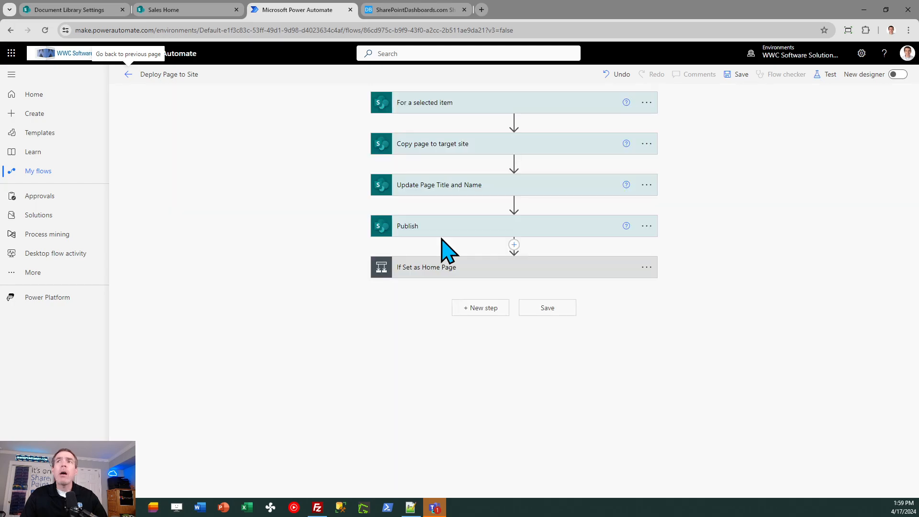
{"action": "left_click", "coordinate": [424, 102]}
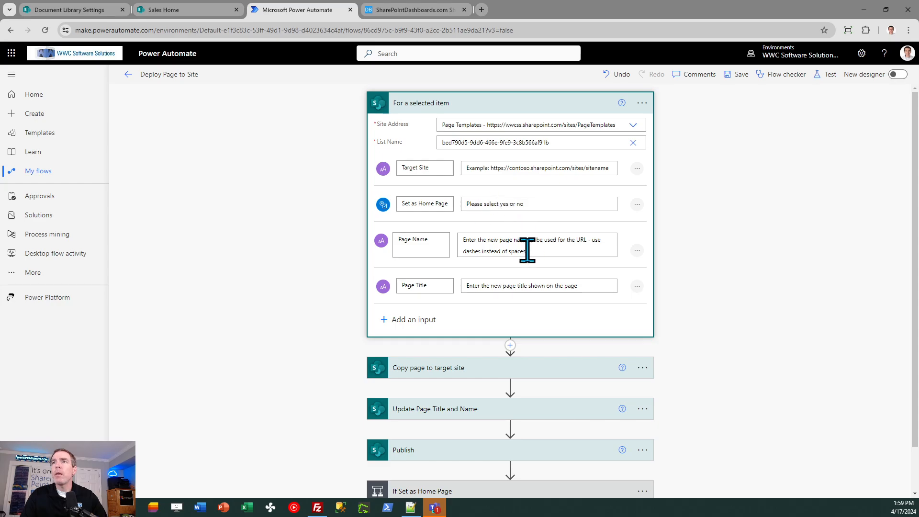
{"action": "mouse_move", "coordinate": [538, 287]}
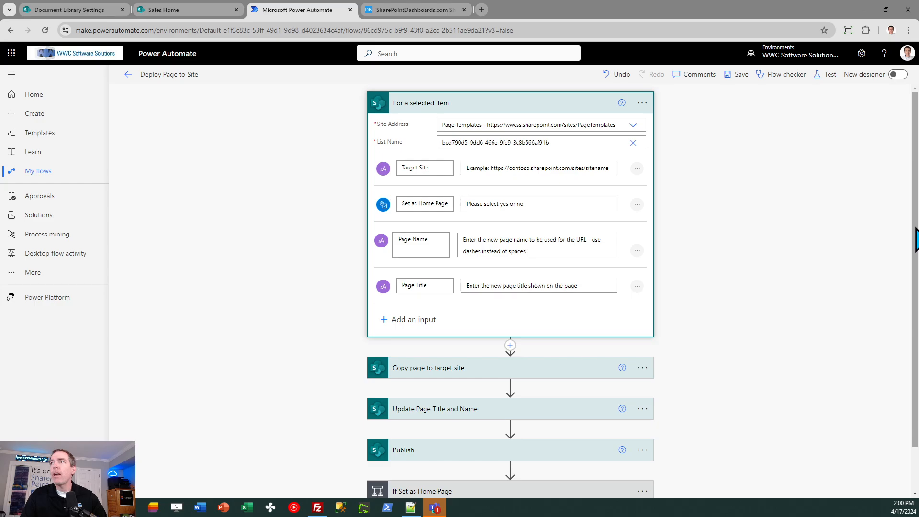
{"action": "mouse_move", "coordinate": [578, 171]}
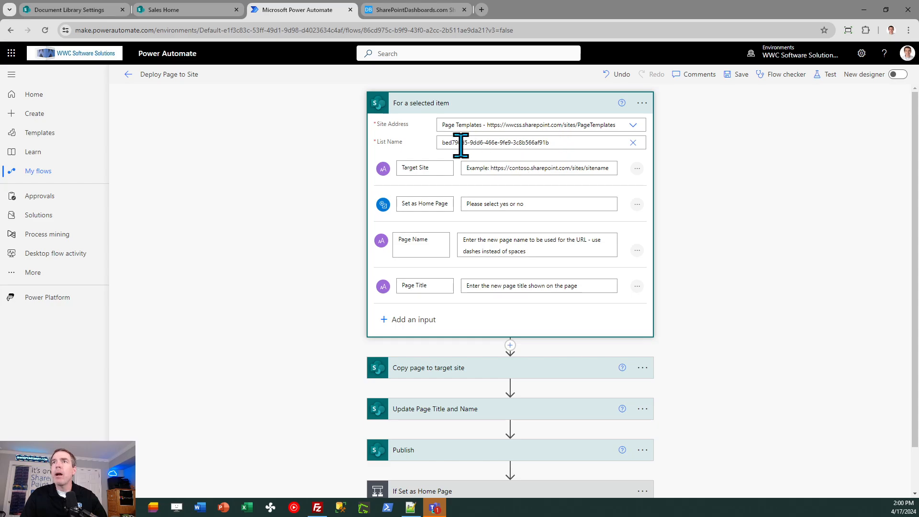
{"action": "mouse_move", "coordinate": [440, 139]}
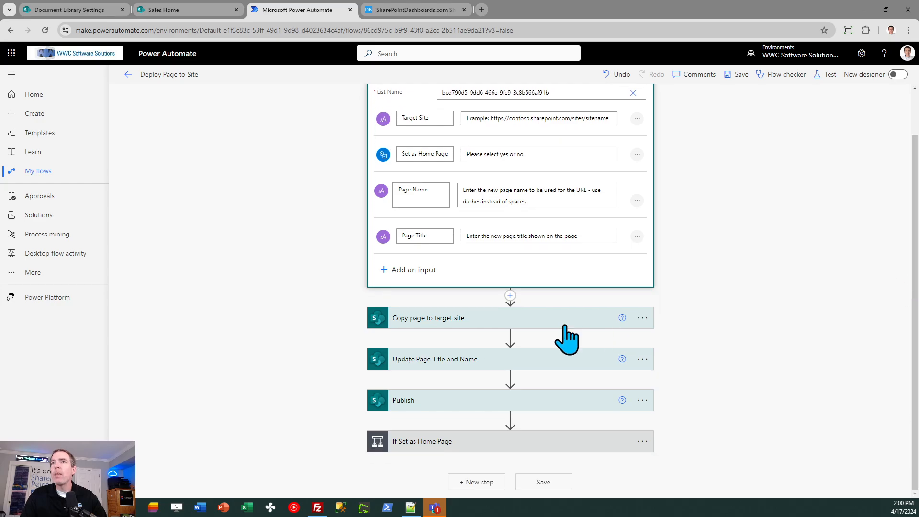
- Expand the Copy page to target site and Update Page Title and Name steps to show their settings
{"action": "left_click", "coordinate": [428, 318]}
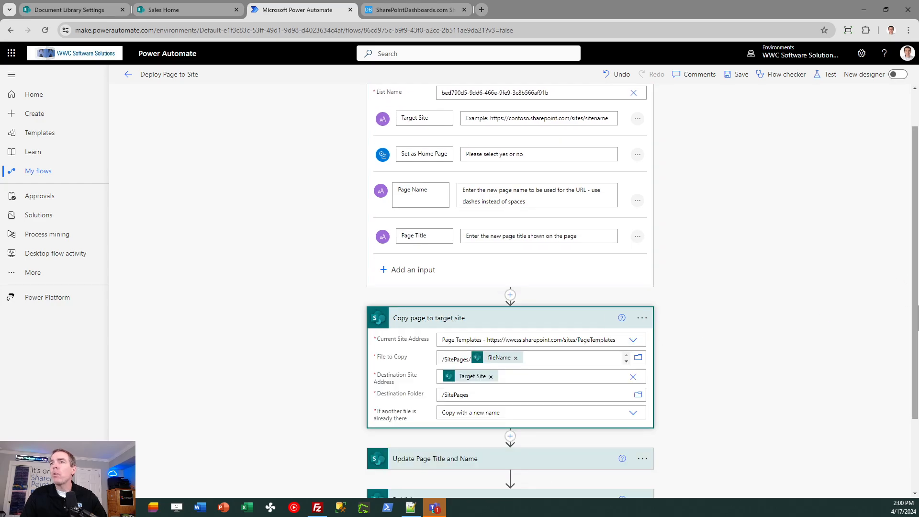
{"action": "scroll", "scroll_direction": "down", "scroll_amount": 3}
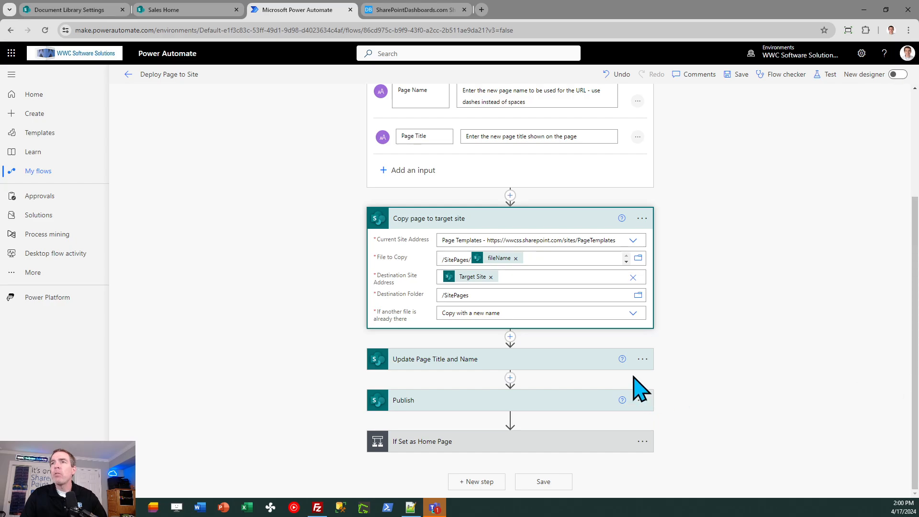
{"action": "mouse_move", "coordinate": [686, 324]}
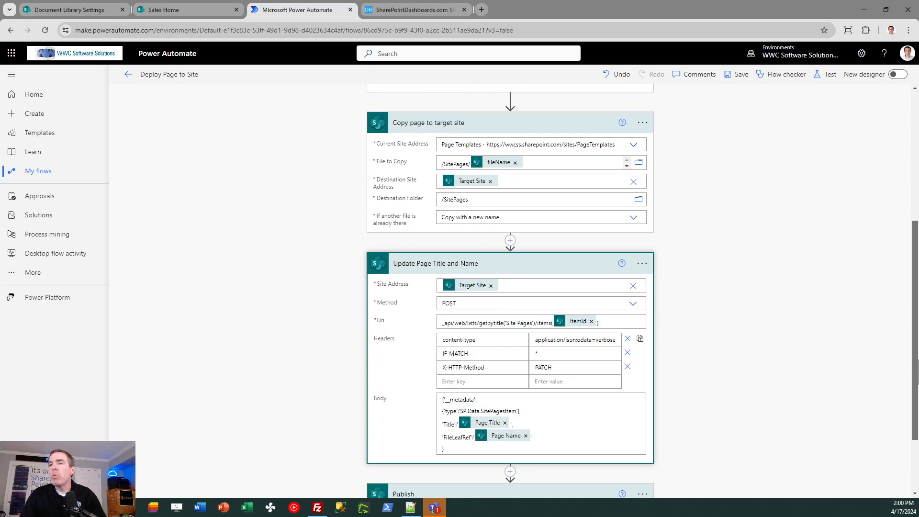
{"action": "scroll", "scroll_direction": "down", "scroll_amount": 3}
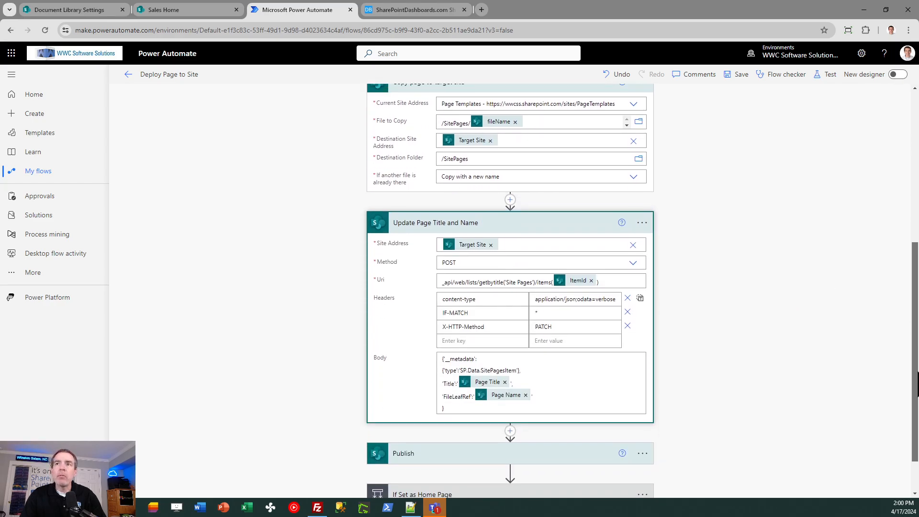
{"action": "scroll", "scroll_direction": "down", "scroll_amount": 3}
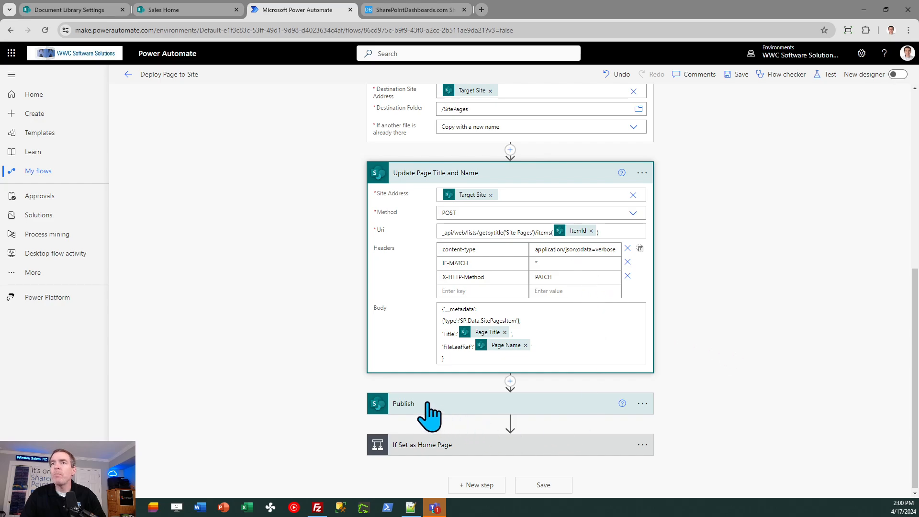
- Expand the Publish step and the If Set as Home Page condition with its Set to Home Page branch
{"action": "left_click", "coordinate": [403, 403]}
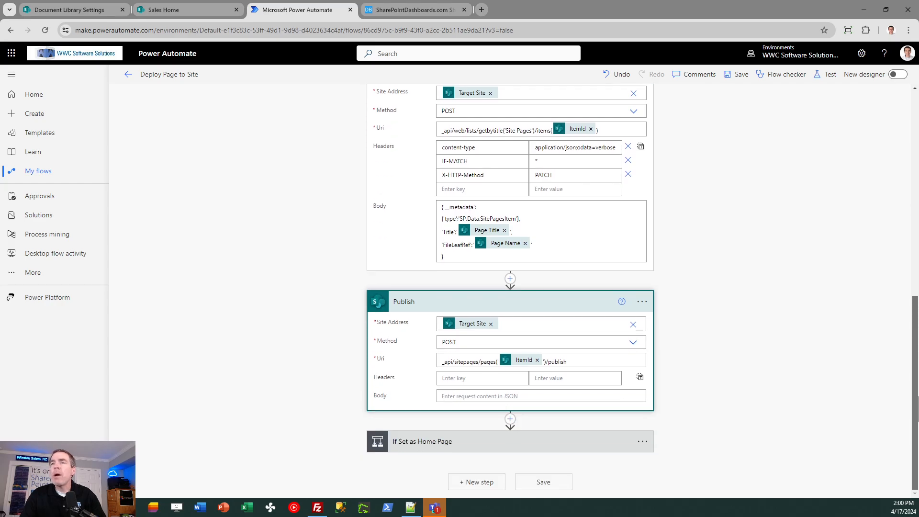
{"action": "mouse_move", "coordinate": [843, 393]}
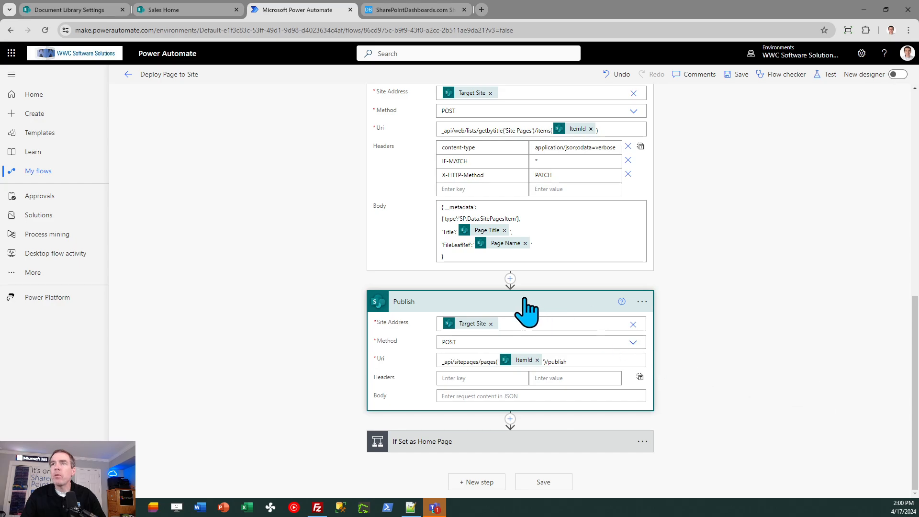
{"action": "mouse_move", "coordinate": [535, 319]}
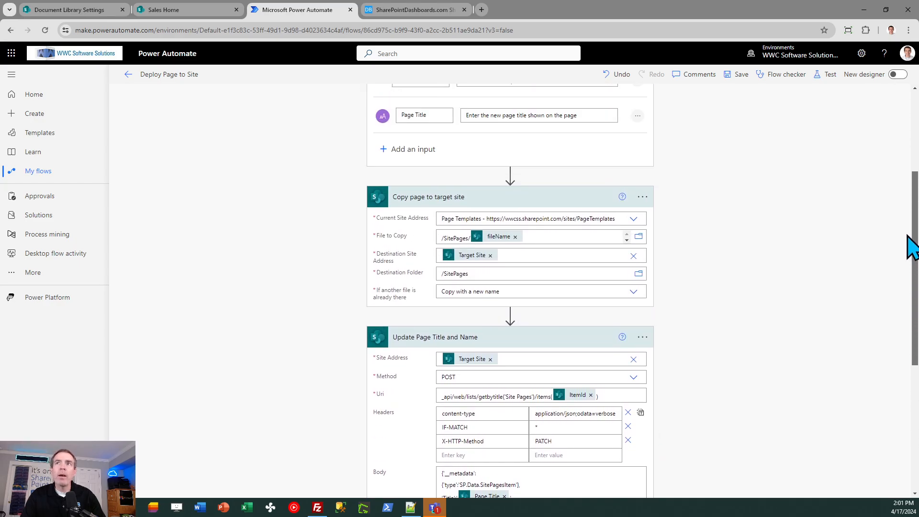
{"action": "scroll", "scroll_direction": "down", "scroll_amount": 3}
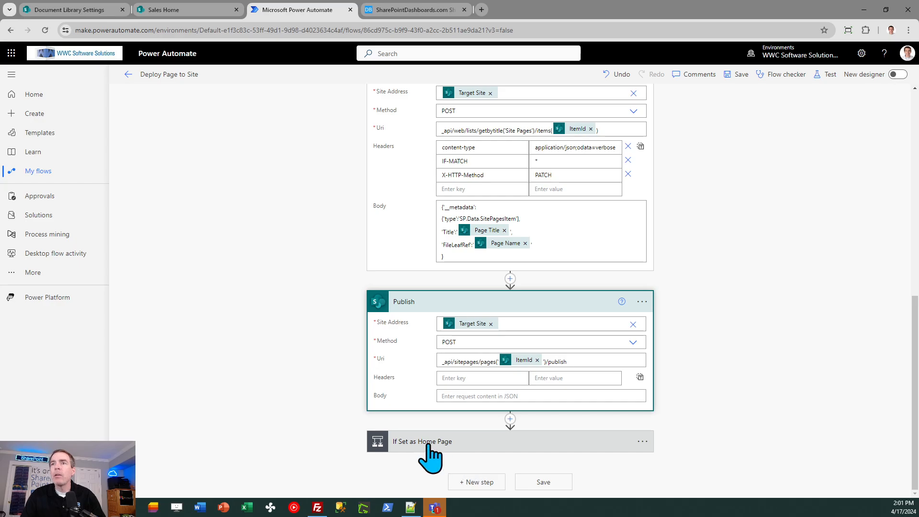
{"action": "left_click", "coordinate": [422, 441]}
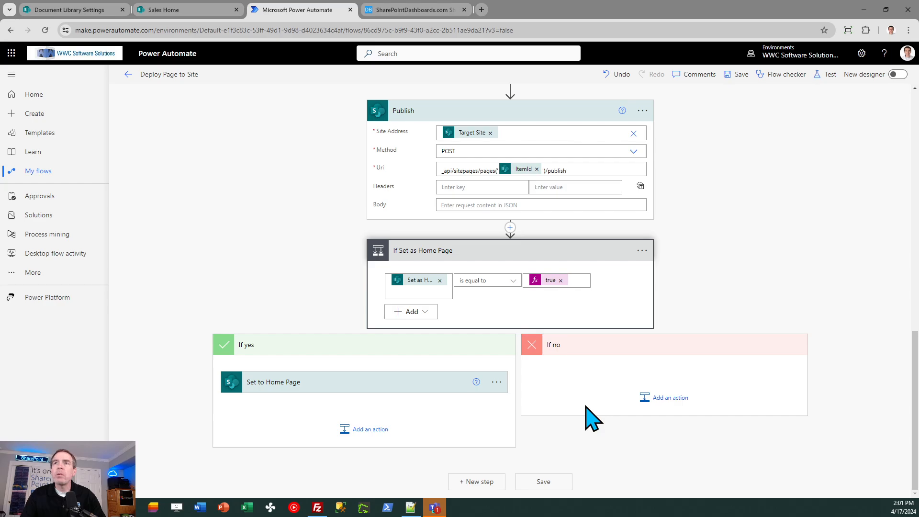
{"action": "mouse_move", "coordinate": [504, 339]}
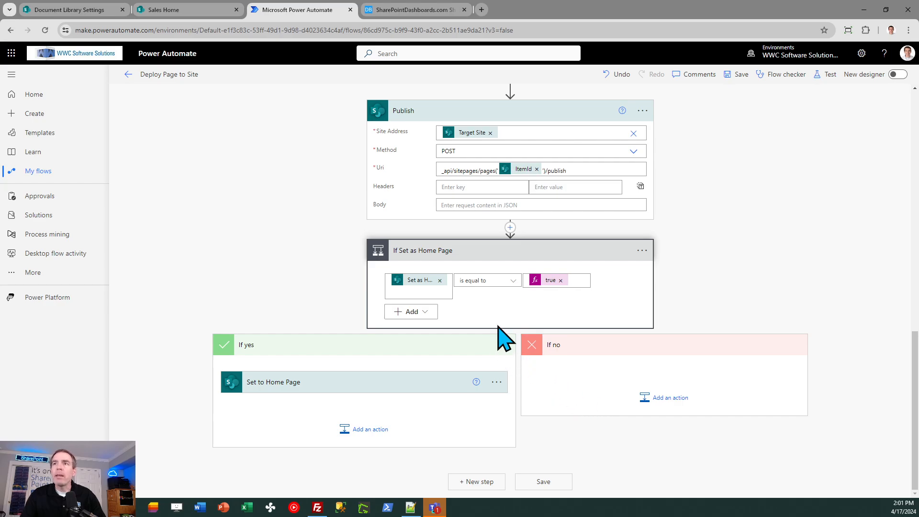
{"action": "mouse_move", "coordinate": [482, 280]}
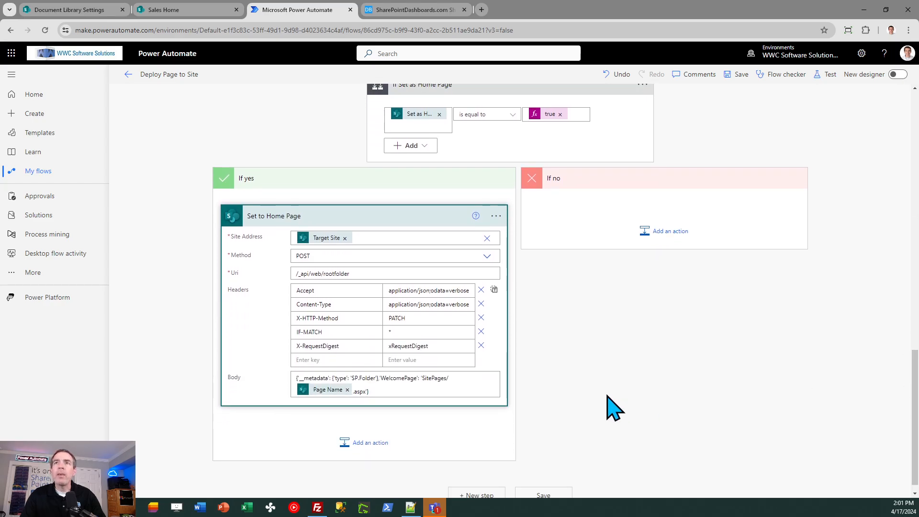
{"action": "mouse_move", "coordinate": [608, 405]}
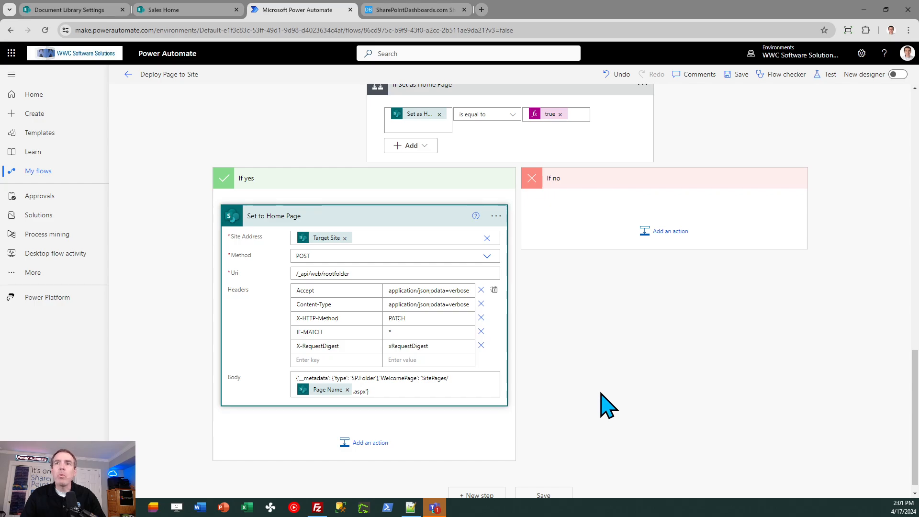
{"action": "mouse_move", "coordinate": [563, 389]}
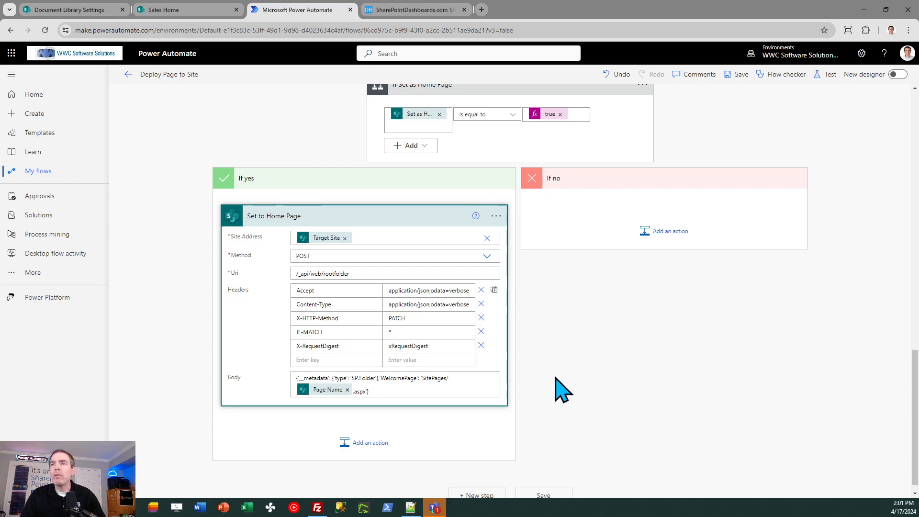